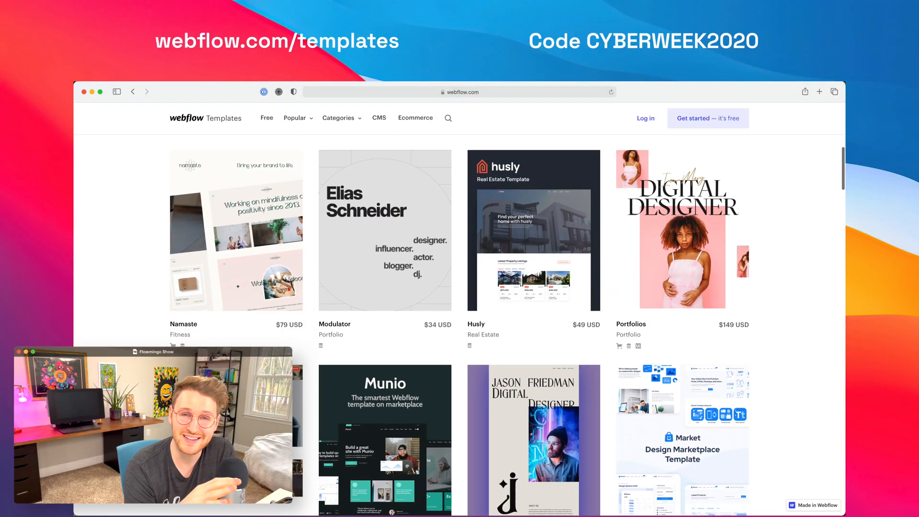
Scroll the webflow.com templates grid and open the Domine magazine template's details page.
scroll(down, 3)
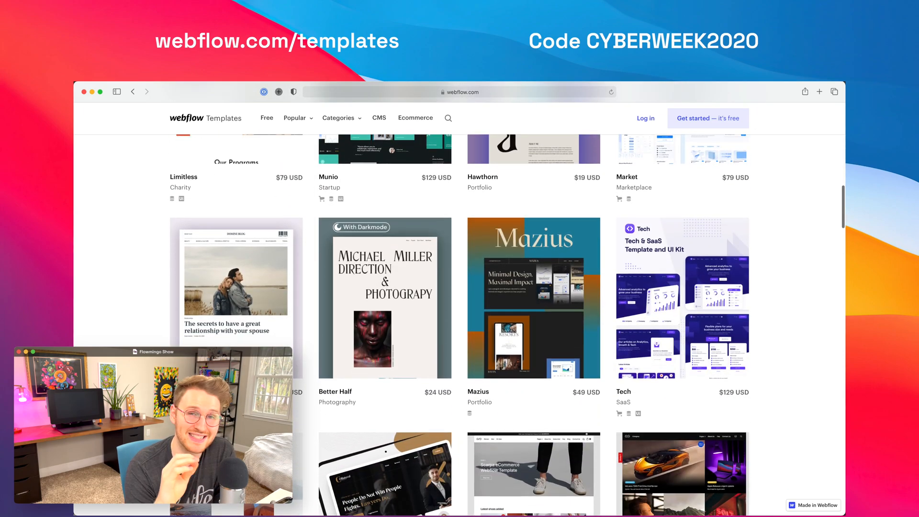
scroll(down, 3)
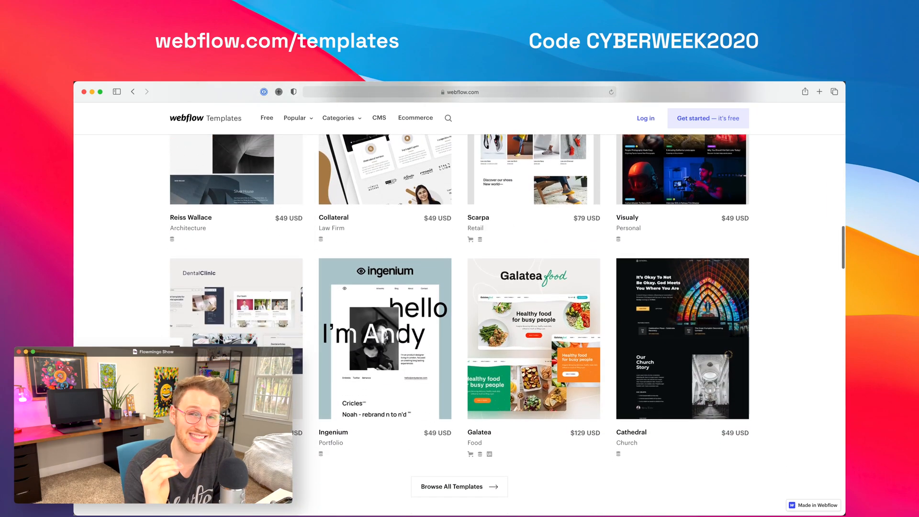
scroll(down, 3)
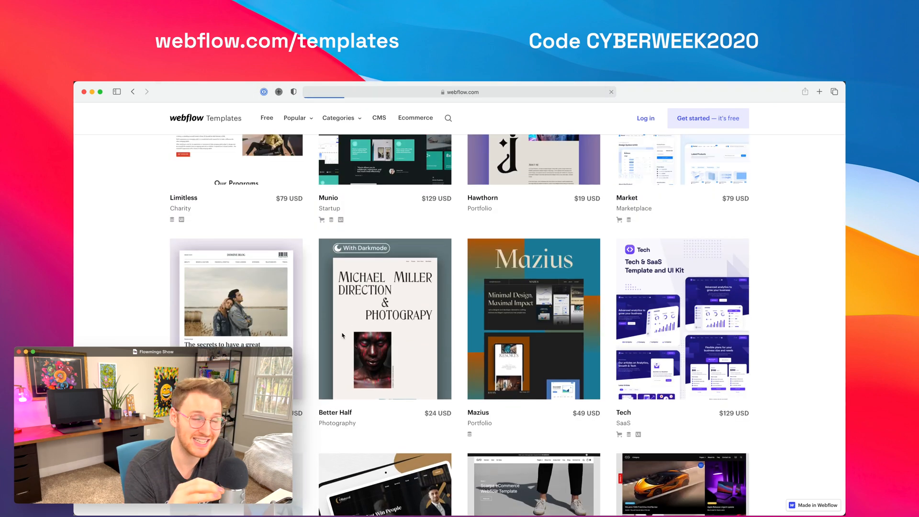
click(236, 294)
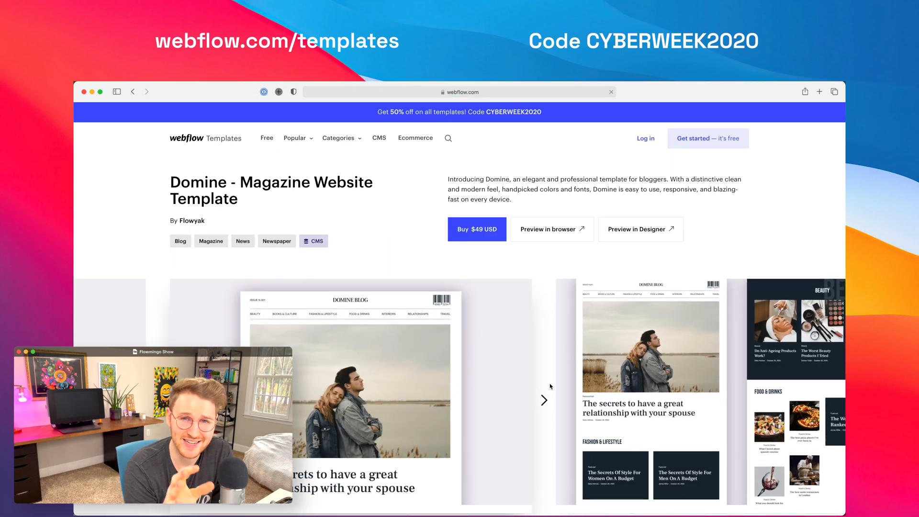
scroll(down, 3)
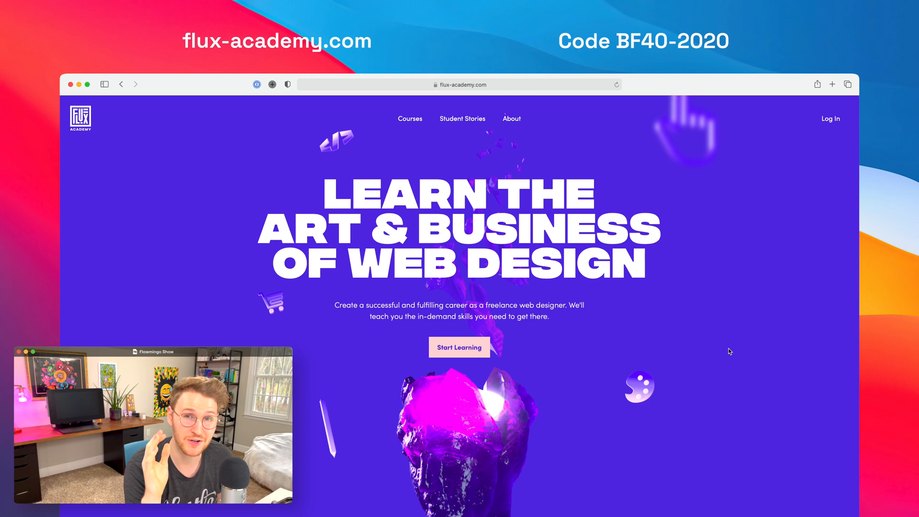
Scroll the Flux Academy homepage and open Webflow Masterclass from the Courses menu.
scroll(down, 3)
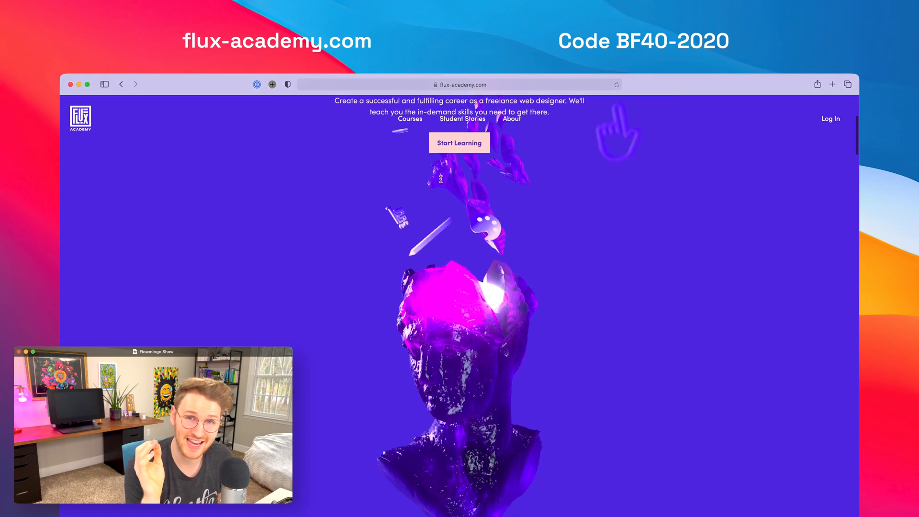
scroll(down, 3)
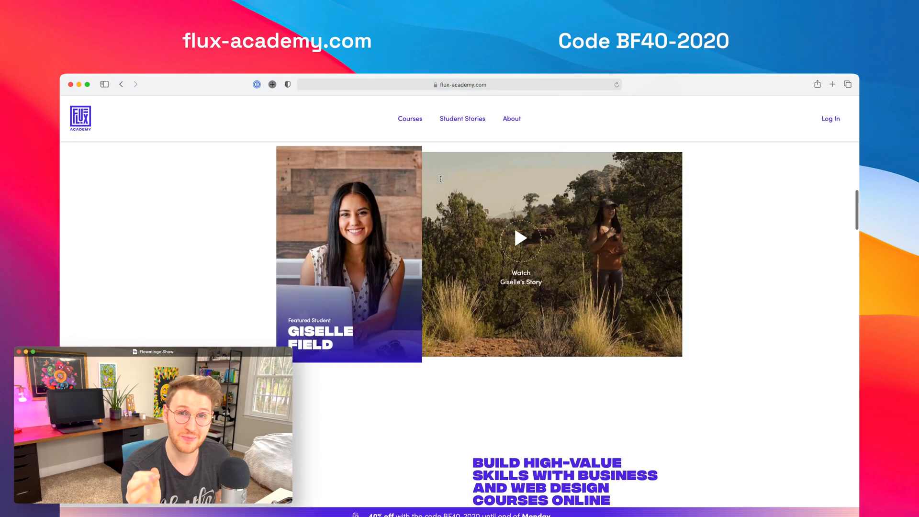
click(410, 119)
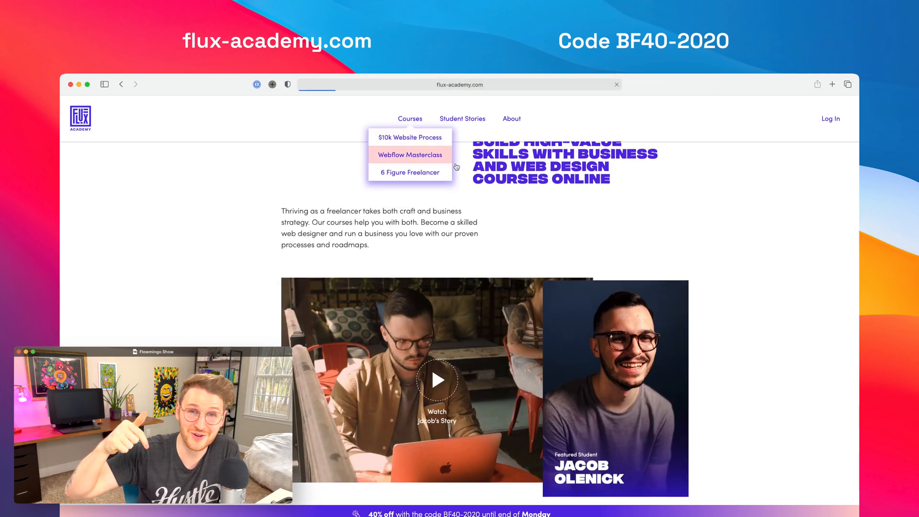
click(411, 155)
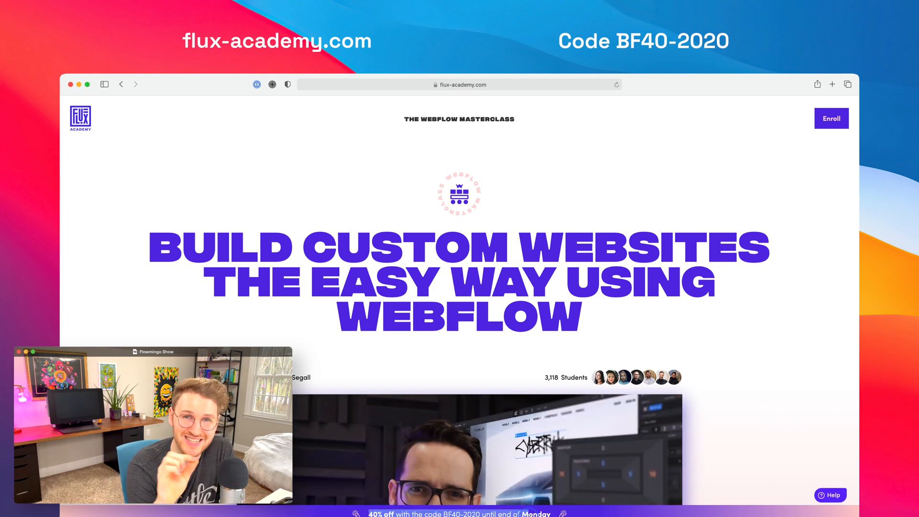
scroll(down, 3)
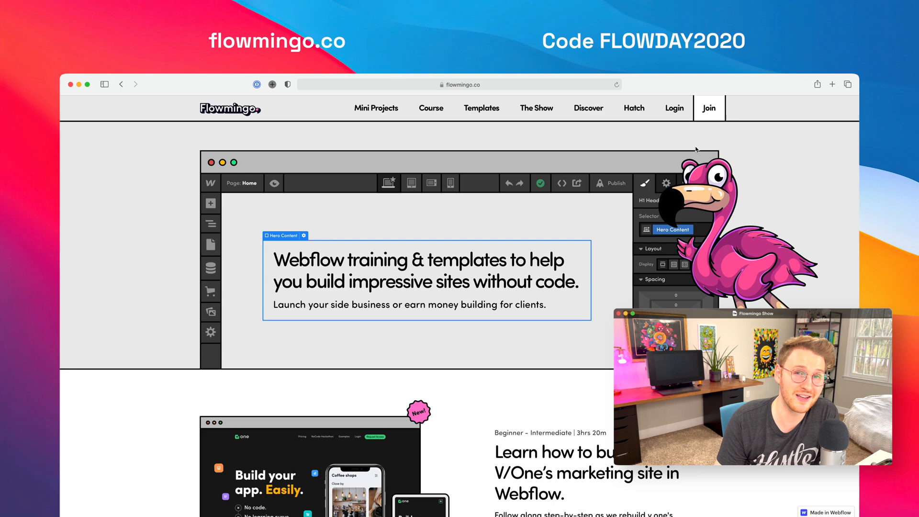
Go to Flowmingo's Join page, reach the Lifetime pricing cards and select the FLOWDAY2020 code.
click(709, 108)
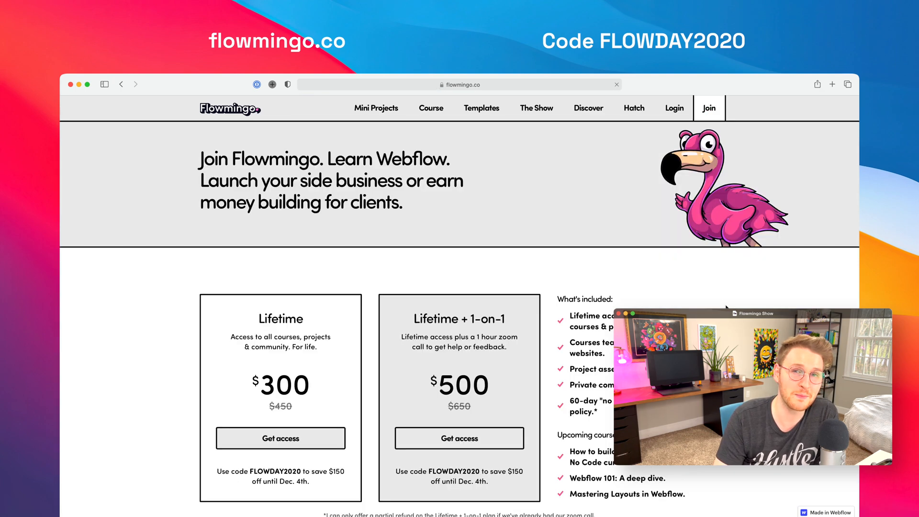
scroll(down, 3)
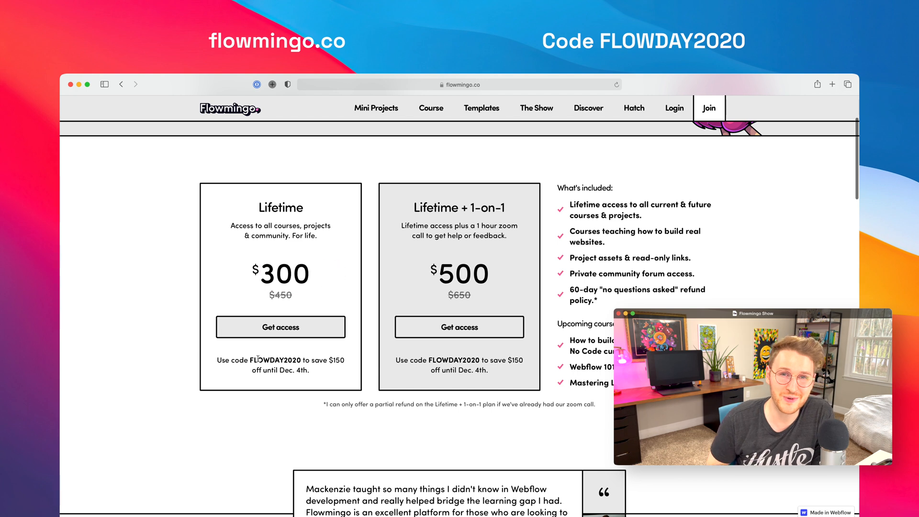
double_click(276, 360)
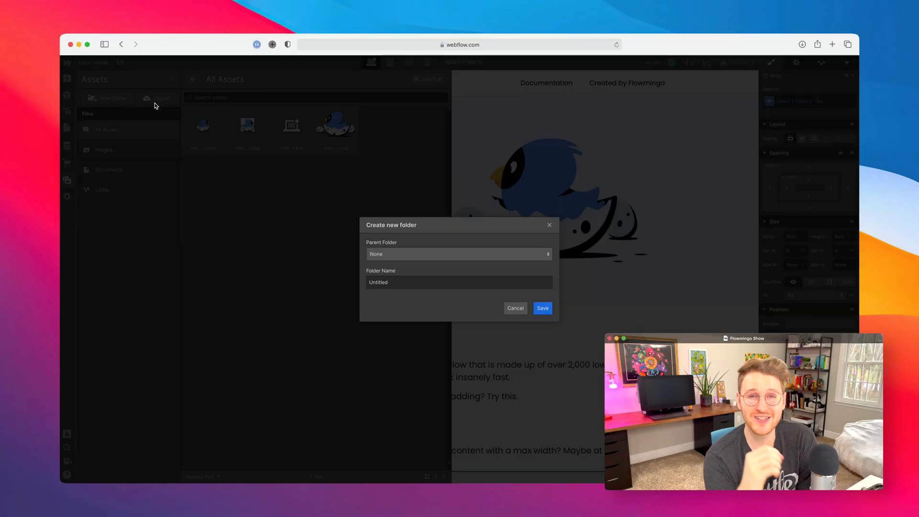
Name the new folder 'Hatch Assets', save it, move the four assets into it and open it.
text(Hatch Assets)
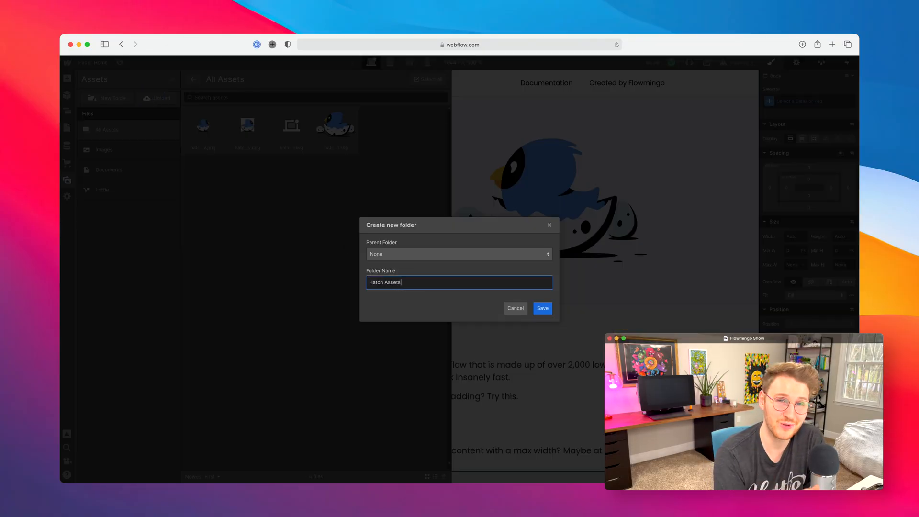
click(541, 307)
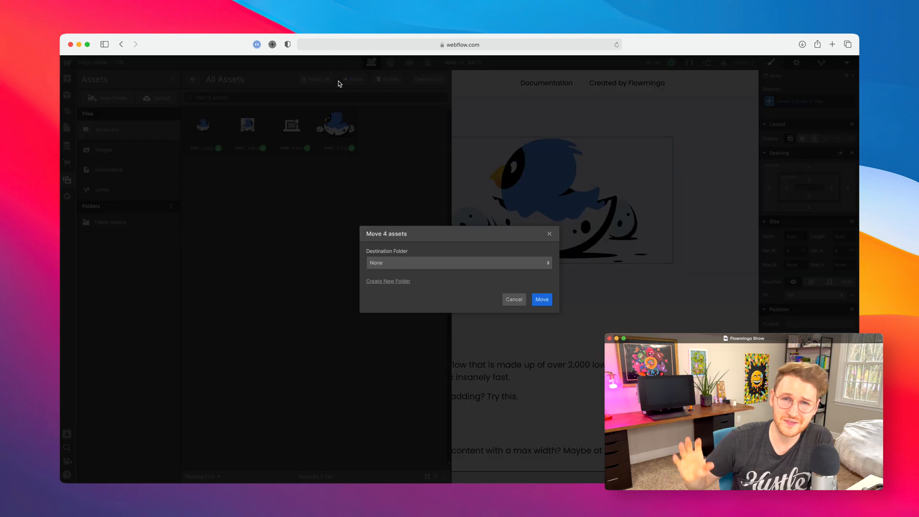
click(458, 262)
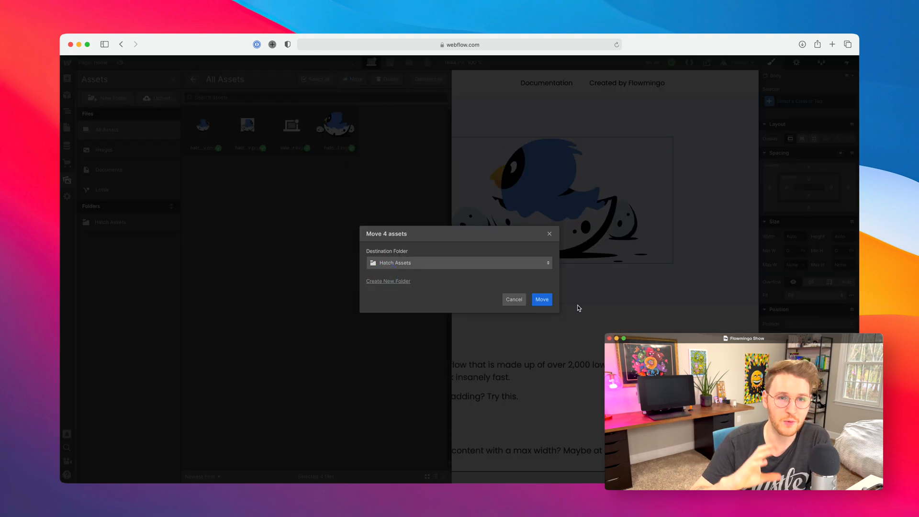
click(541, 299)
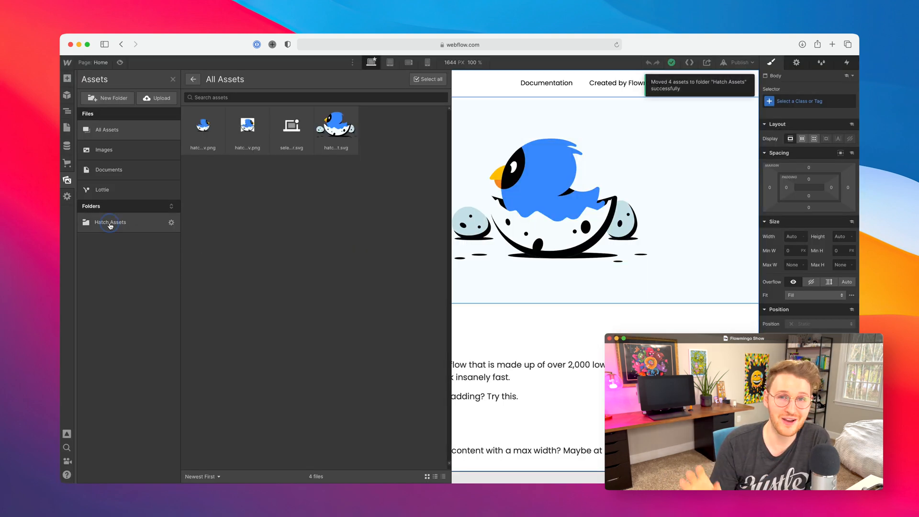
click(109, 222)
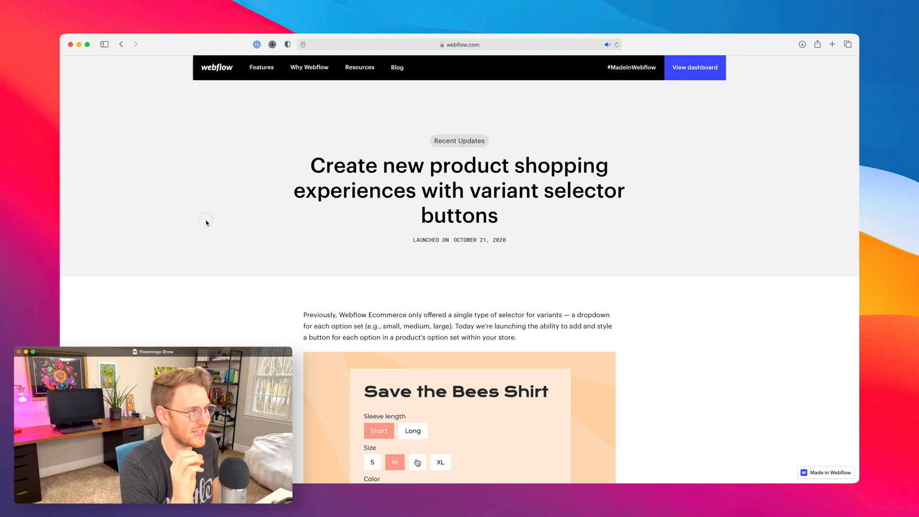
Scroll to the Save the Bees Shirt demo and try its sleeve, size and color variant buttons.
scroll(down, 3)
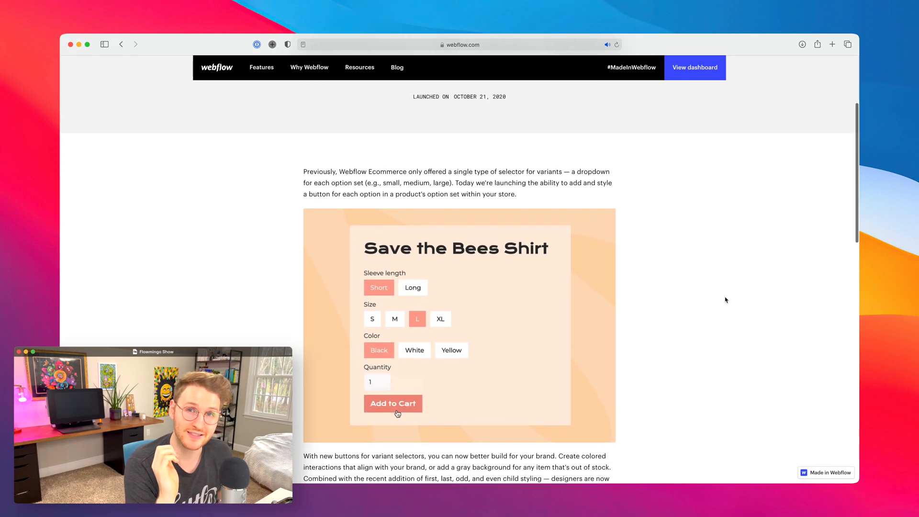
scroll(down, 3)
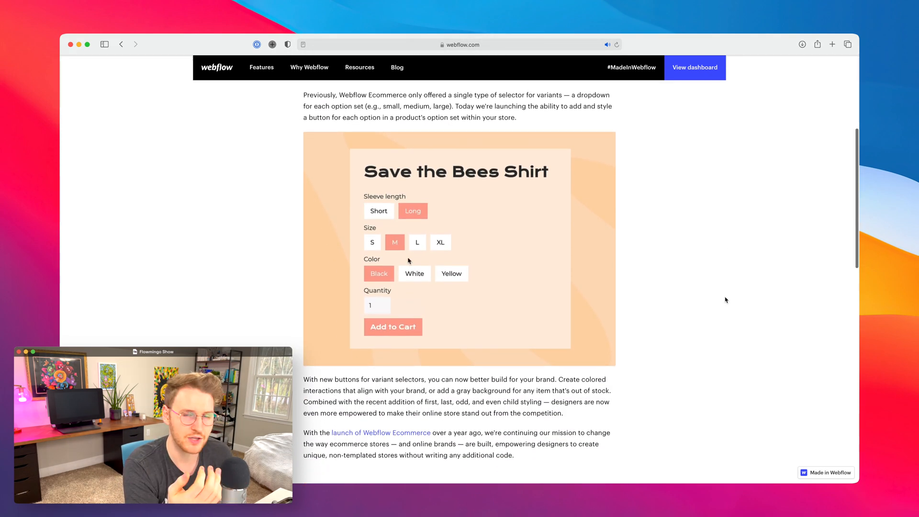
click(413, 273)
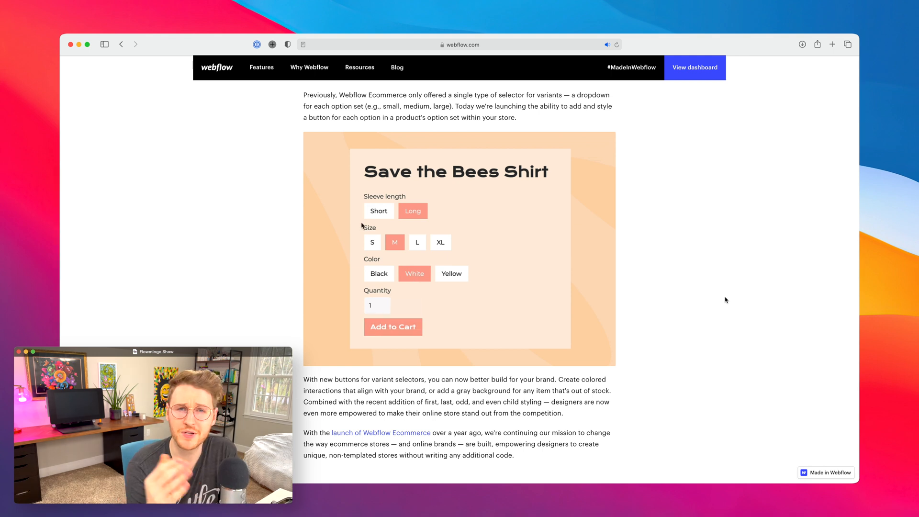
click(379, 273)
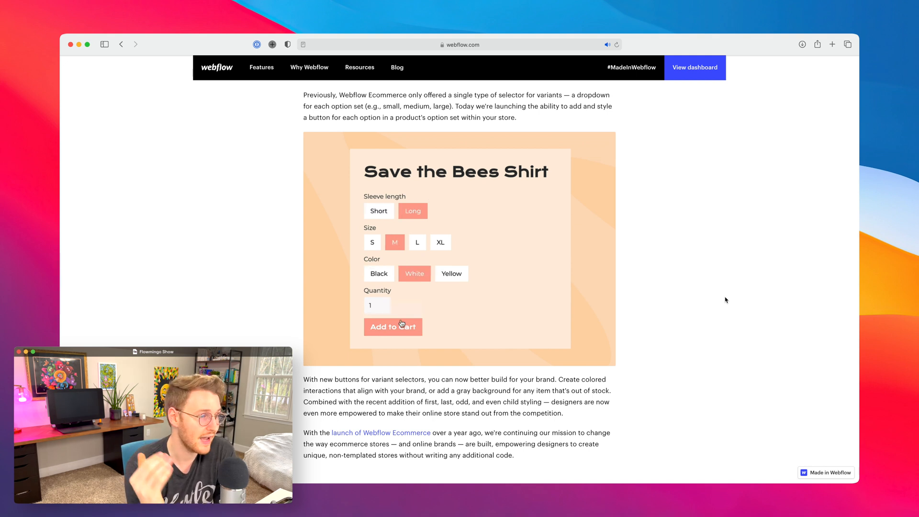
click(378, 210)
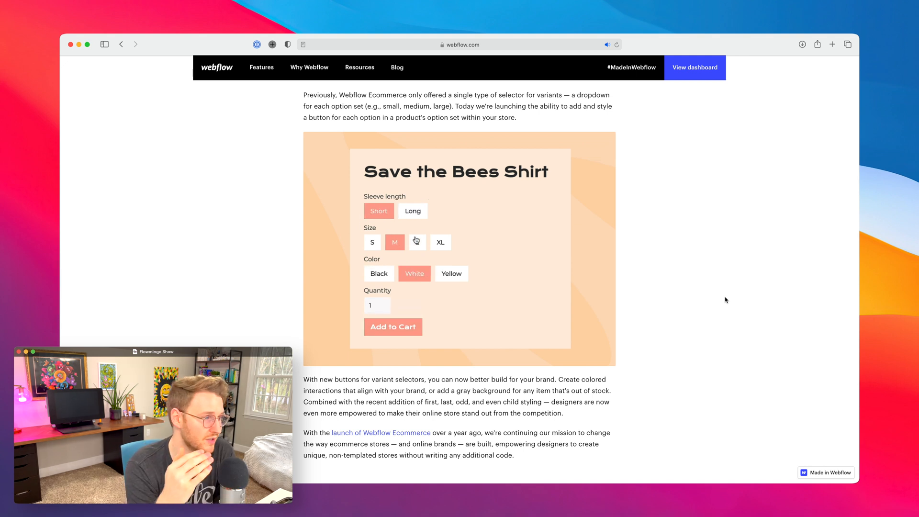
click(417, 241)
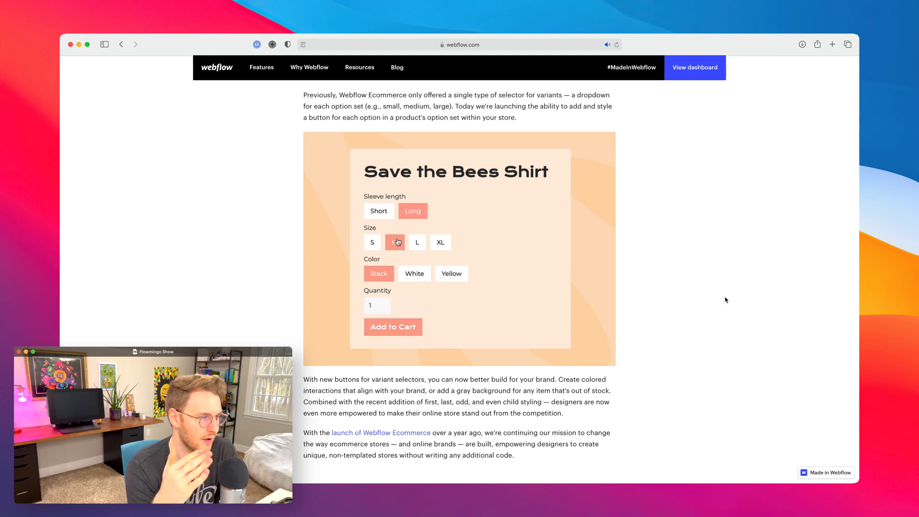
Try further combinations of the shirt demo's variant buttons.
click(414, 274)
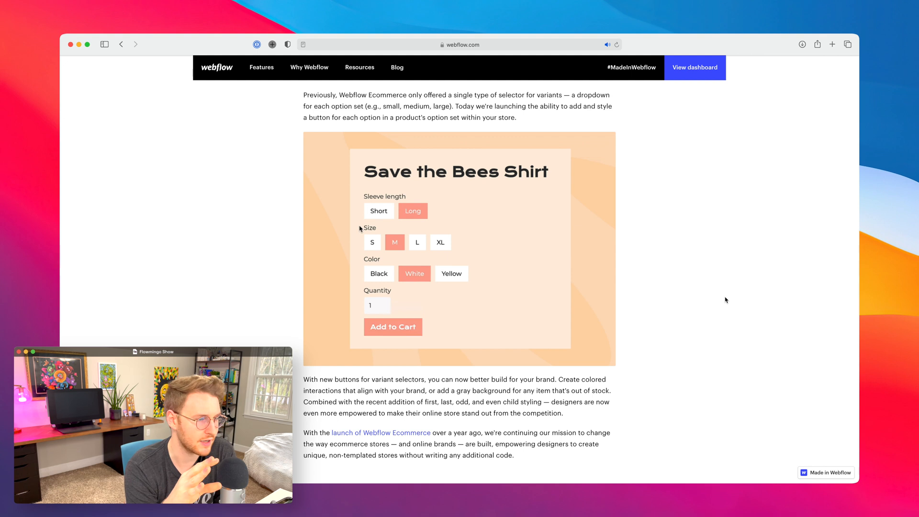
click(379, 273)
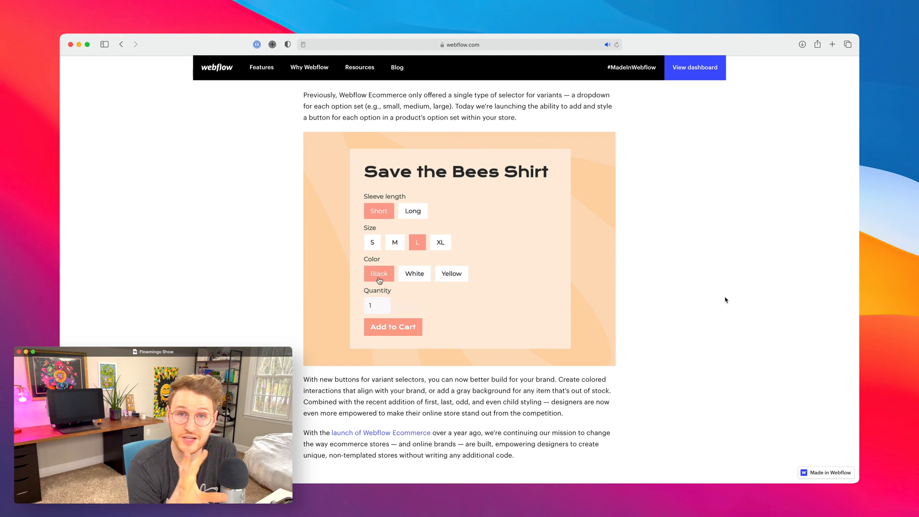
mouse_move(426, 242)
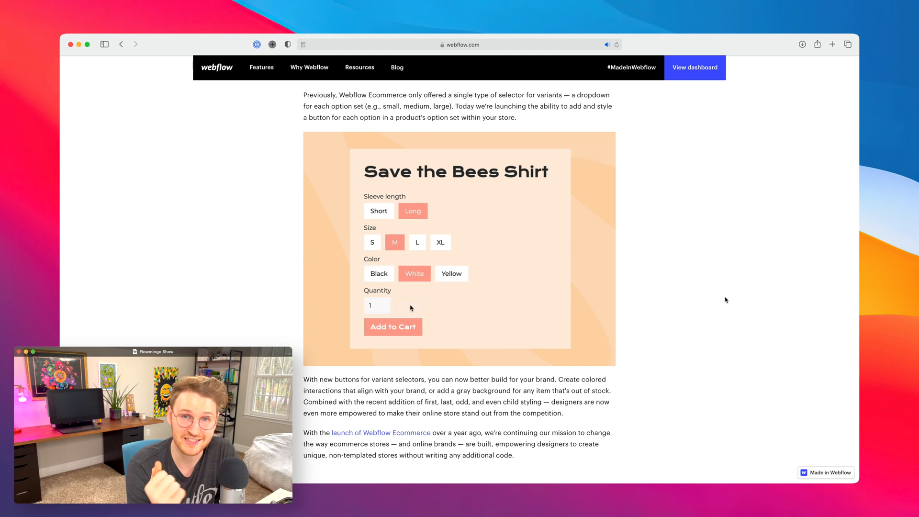
click(379, 211)
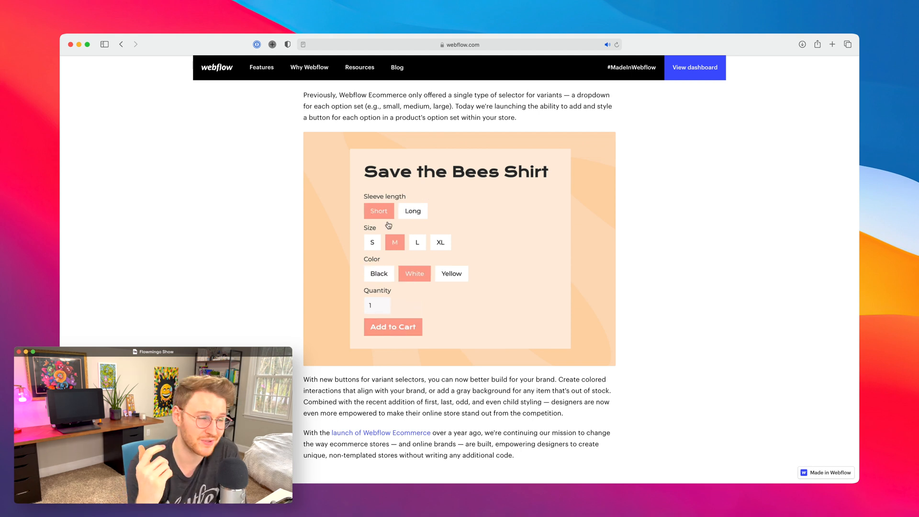
click(412, 211)
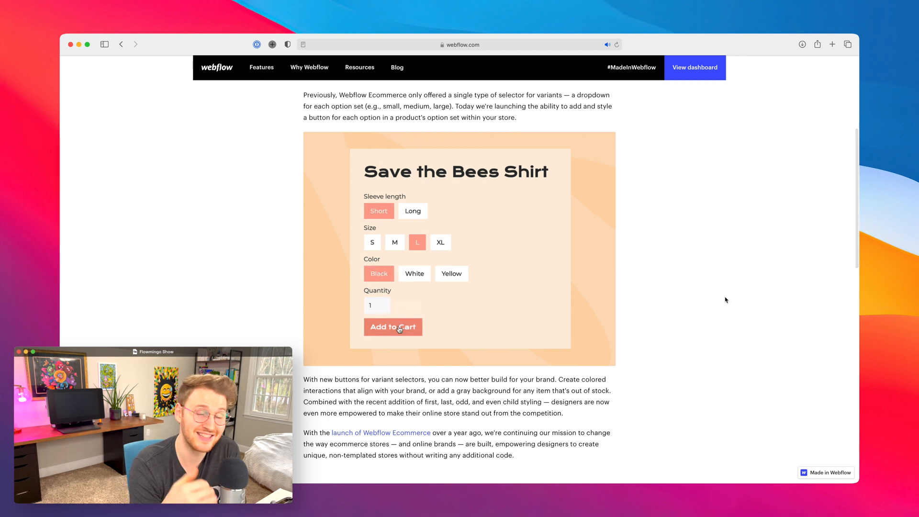
mouse_move(412, 210)
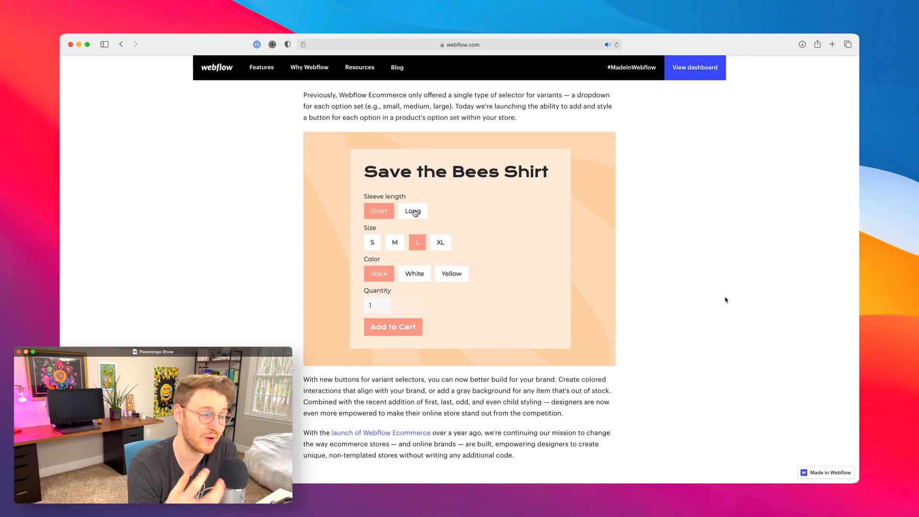
click(413, 210)
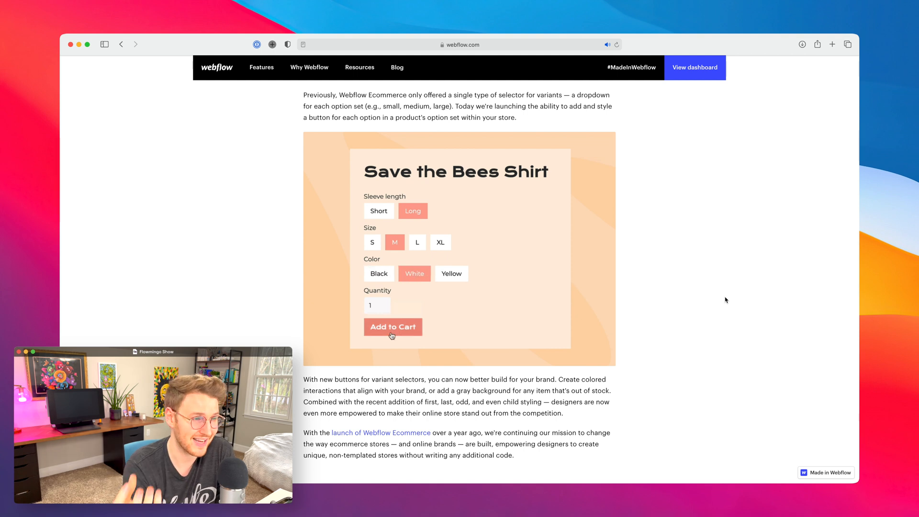
click(416, 243)
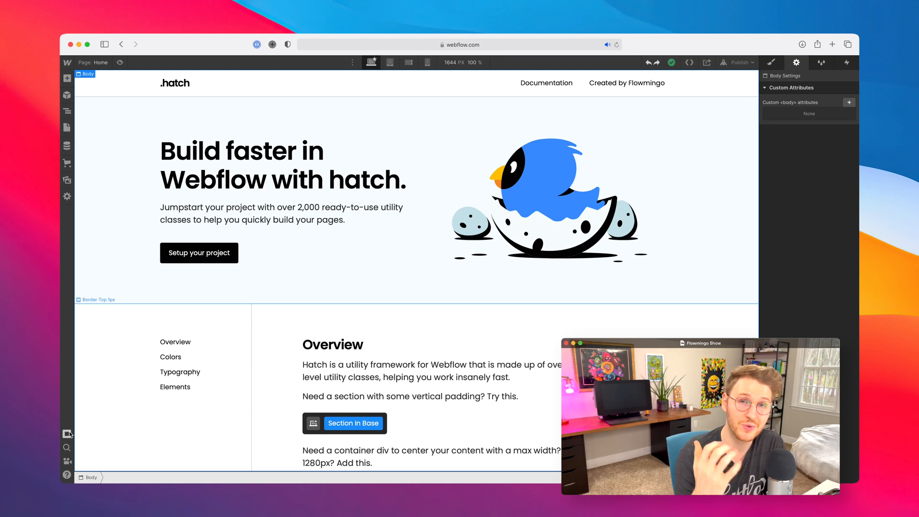
From the Audits panel's skipped-heading-level issue, change the Overview heading to H2.
click(67, 433)
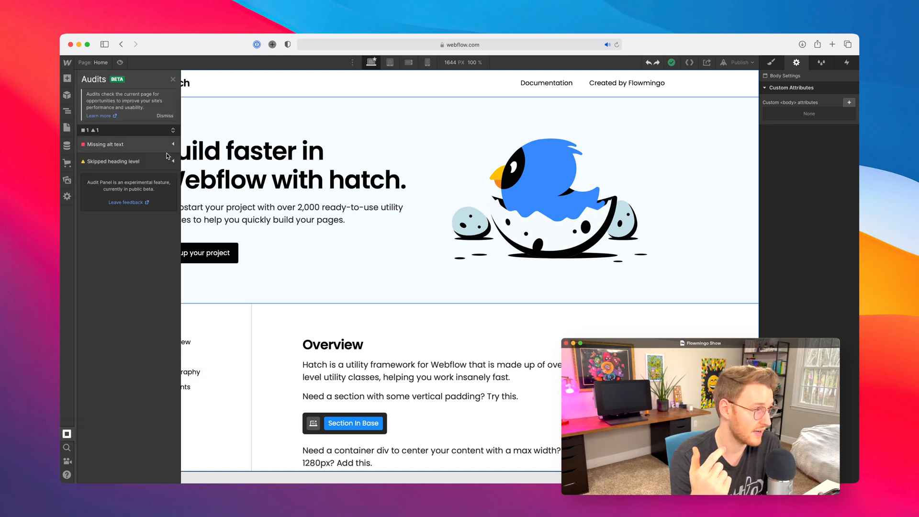
click(113, 161)
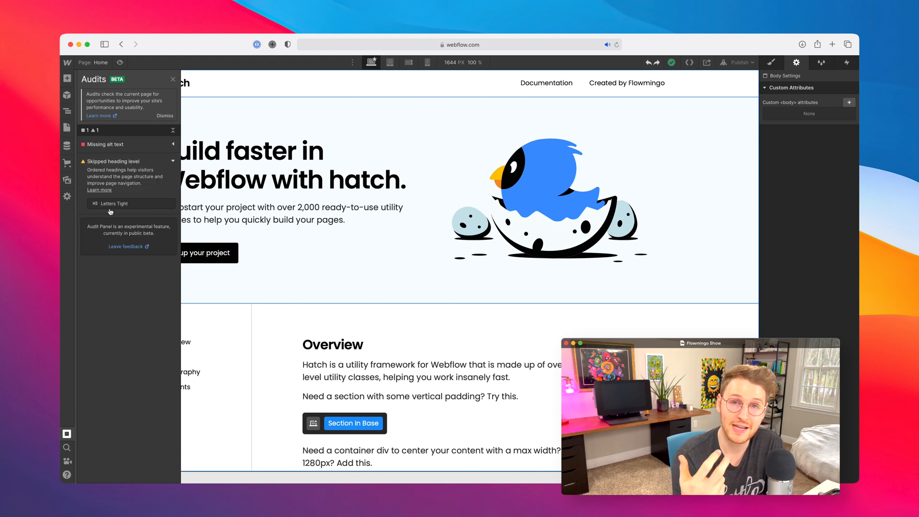
click(111, 203)
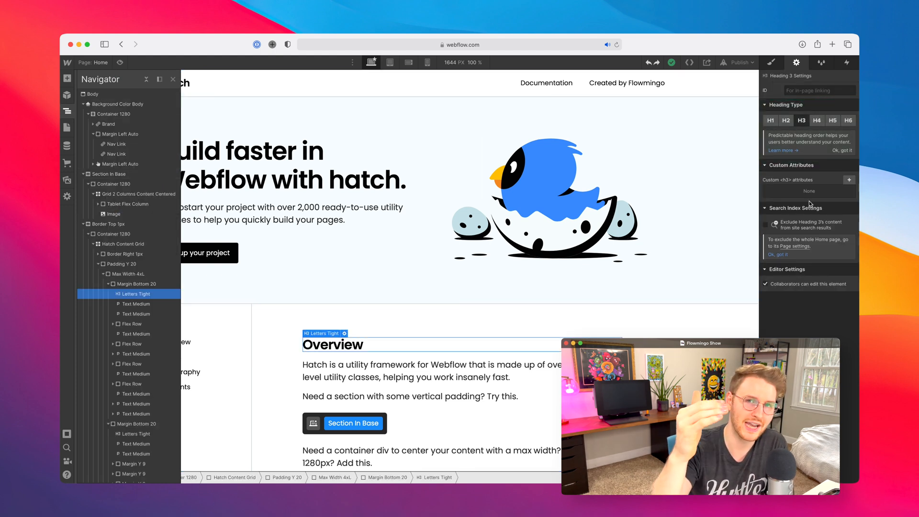
click(785, 121)
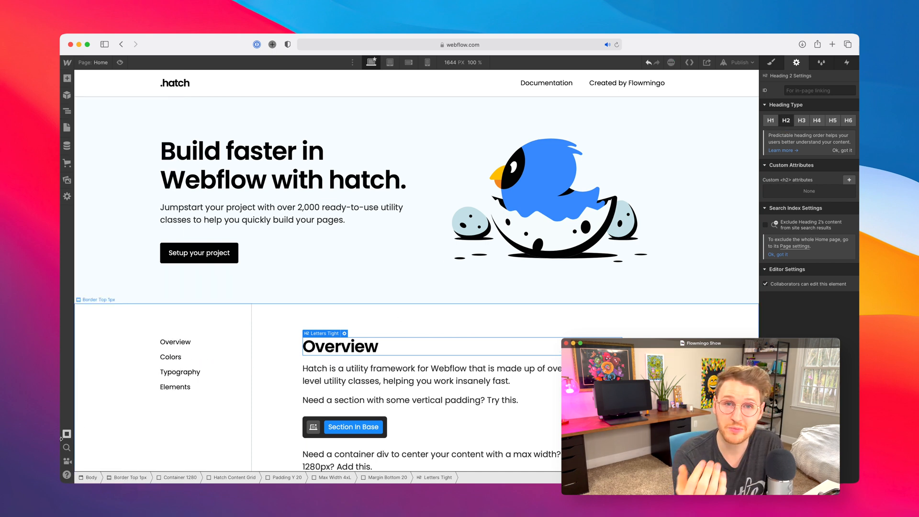
Bring up the mascot image's asset details and review its alt text.
click(67, 433)
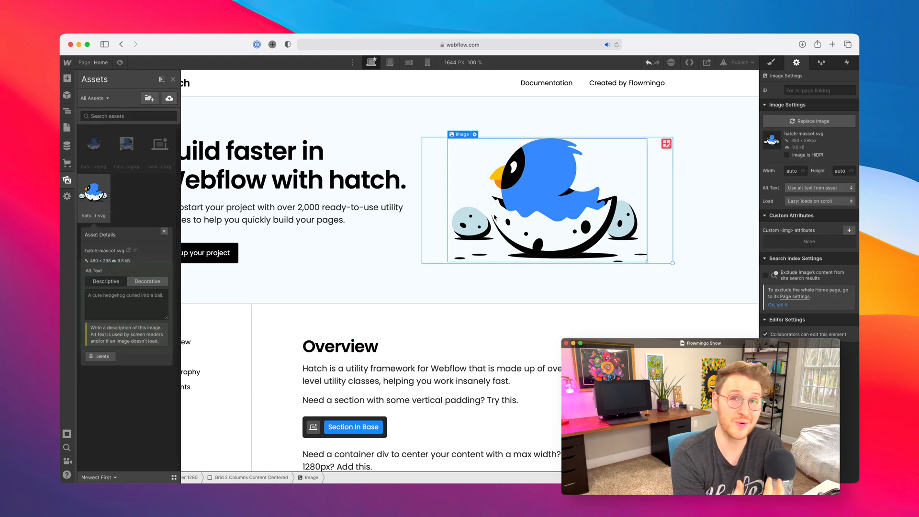
click(125, 296)
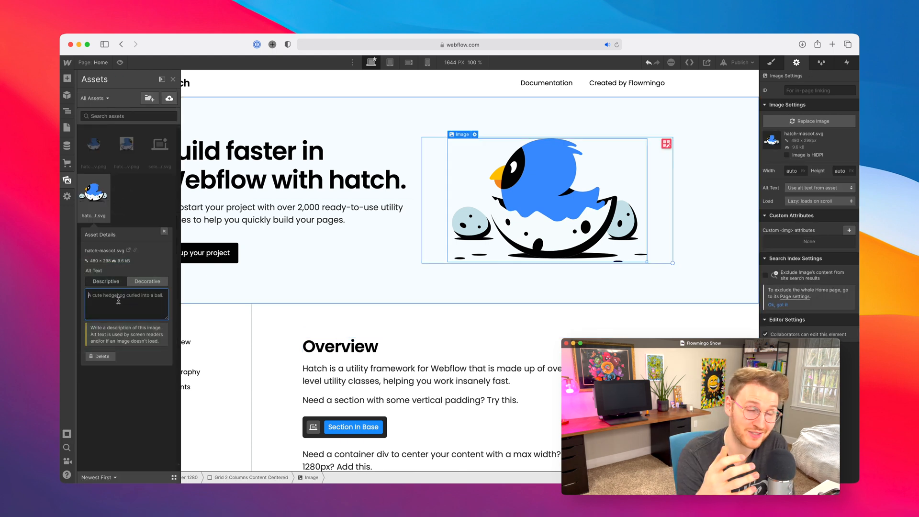
click(163, 231)
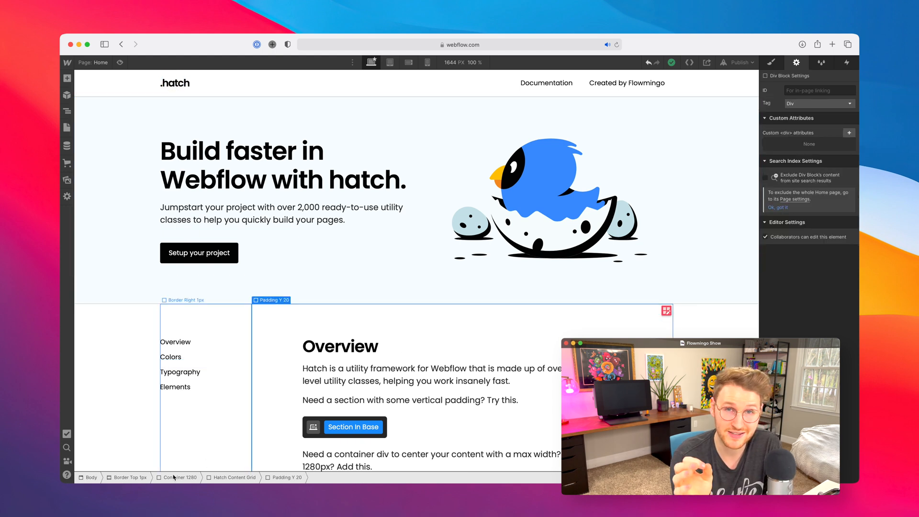
Open Canvas settings from the width readout and browse the No guide, Line guide, Filled guide options.
click(463, 62)
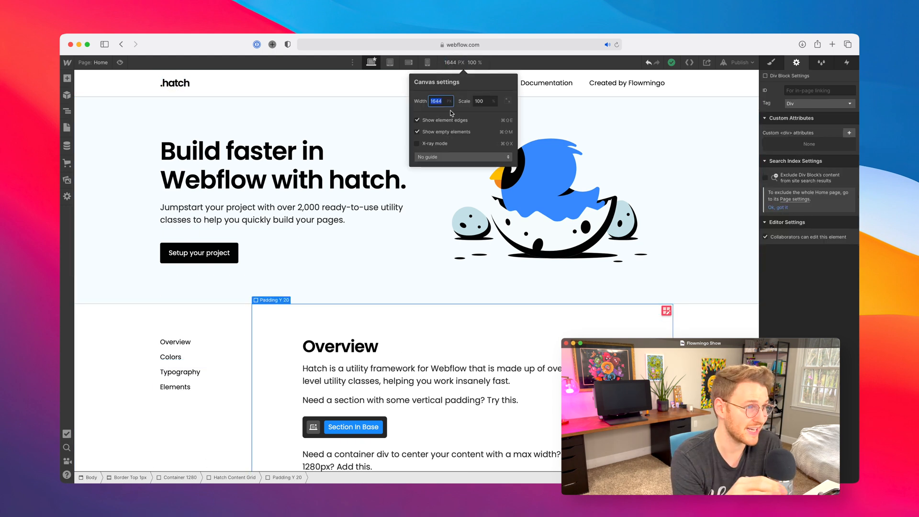
click(434, 143)
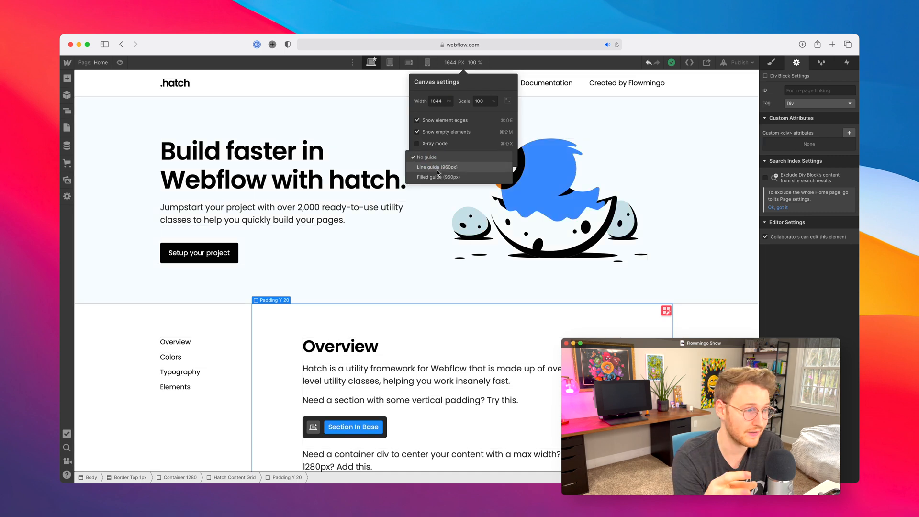
click(437, 167)
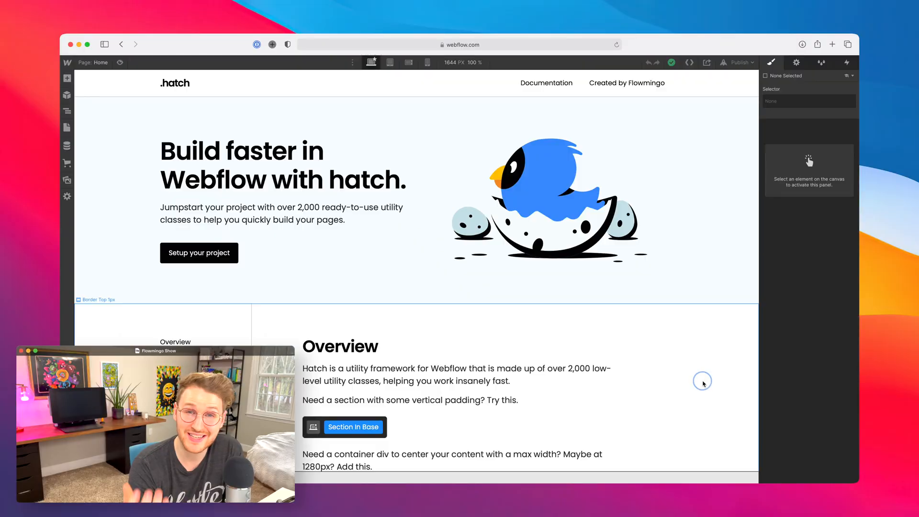
Scroll the Hatch canvas down to the Colors section with its global swatches.
scroll(down, 3)
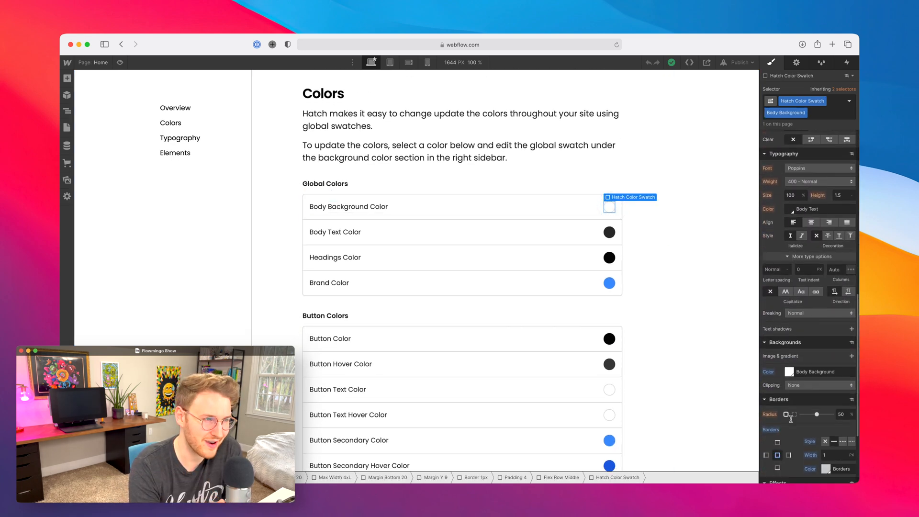
Recolor the Body Background swatch to #0a0a0a, Body Text to gray and Headings to white, then reach Border color.
click(788, 371)
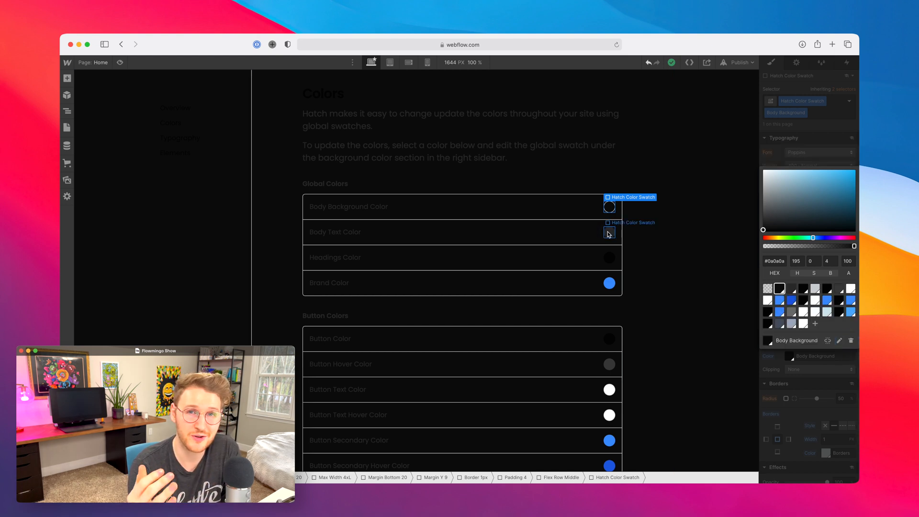
click(609, 232)
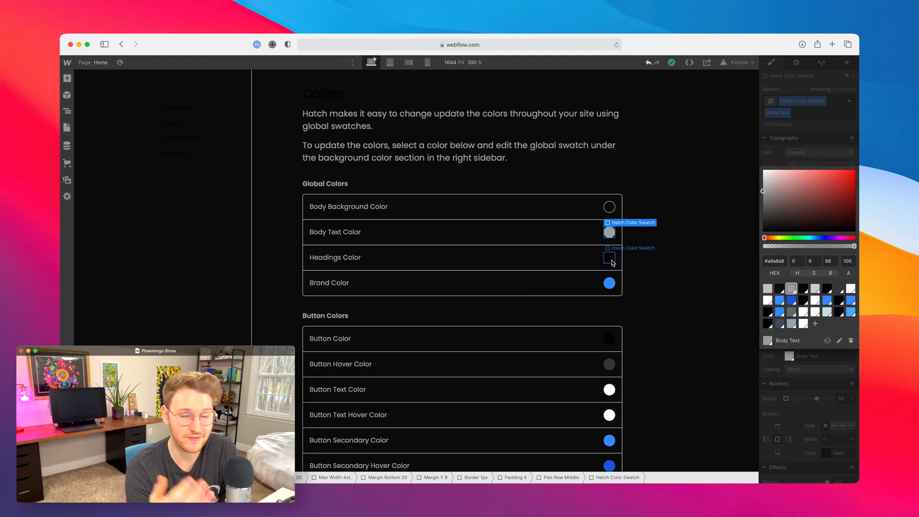
click(610, 257)
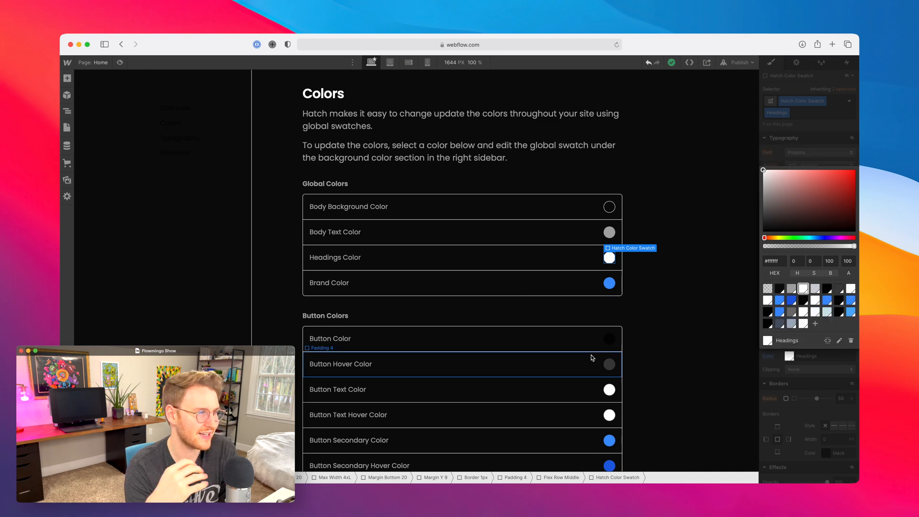
scroll(down, 3)
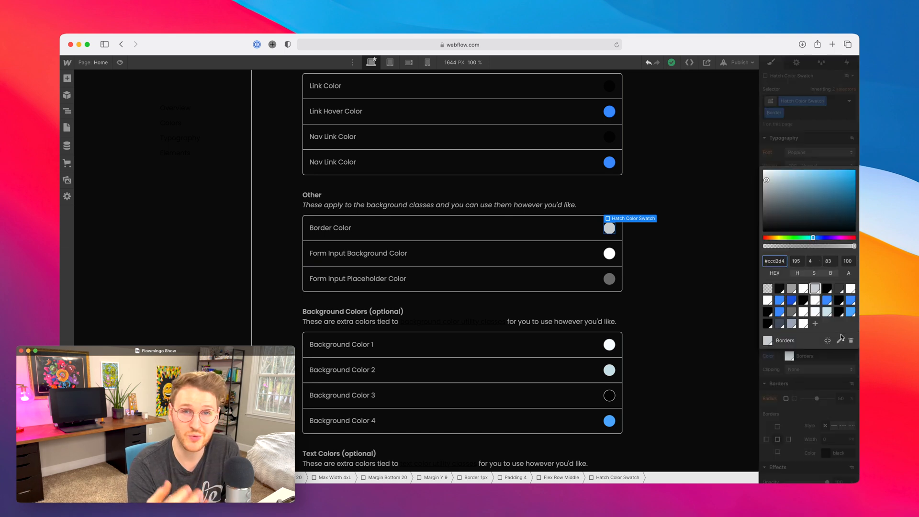
click(815, 263)
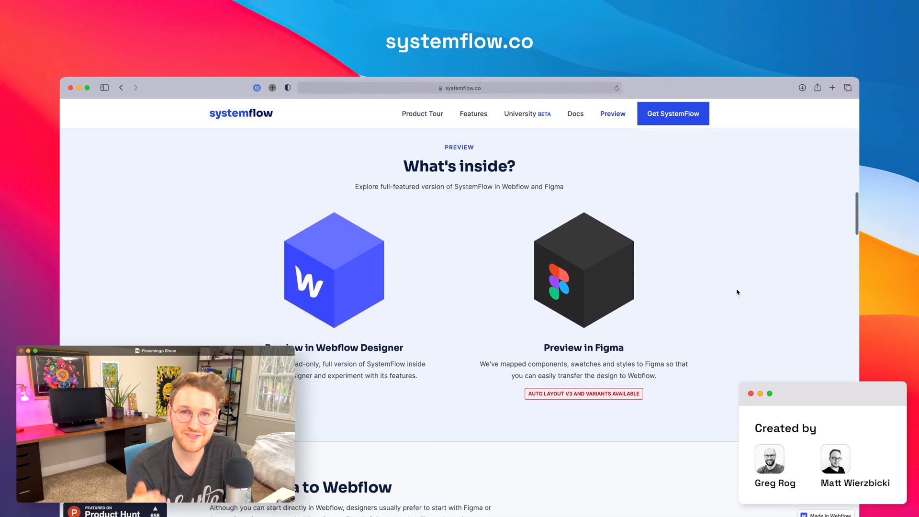
Scroll systemflow.co, enter the docs' Typography section and jump to Text Components.
scroll(down, 3)
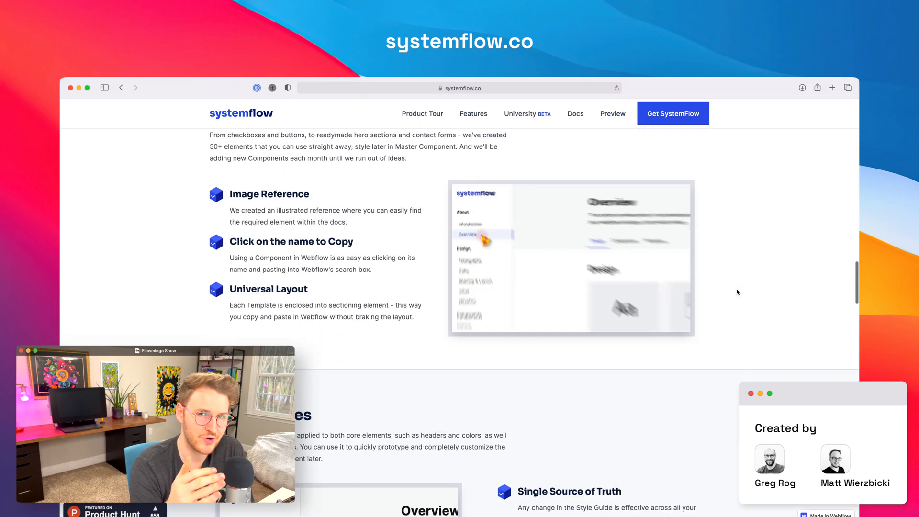
scroll(down, 3)
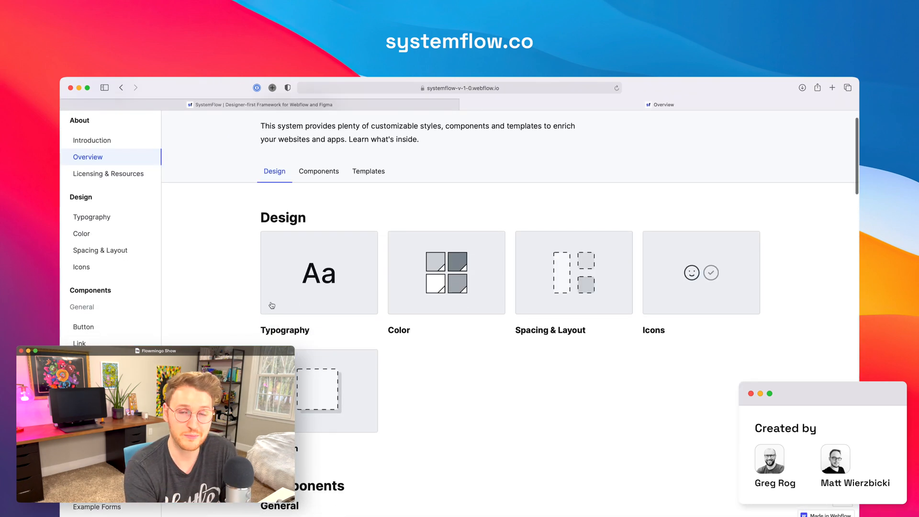
click(92, 216)
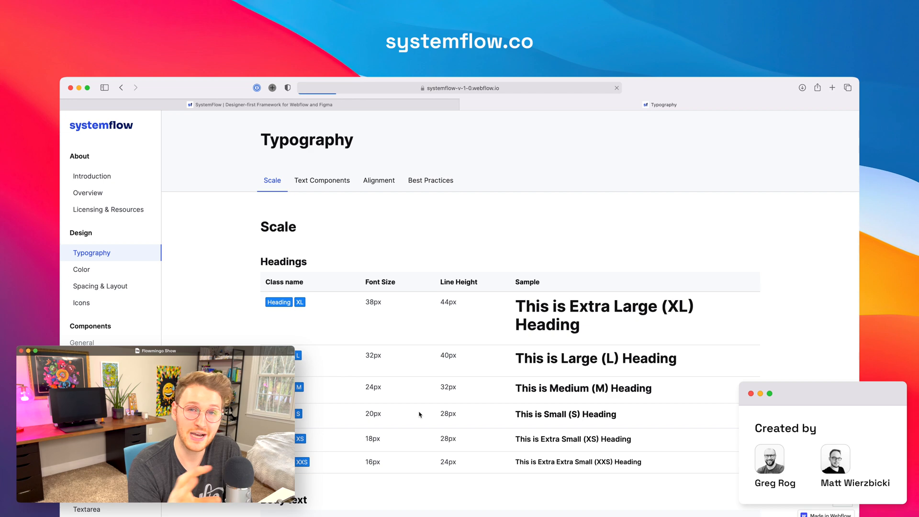
scroll(down, 3)
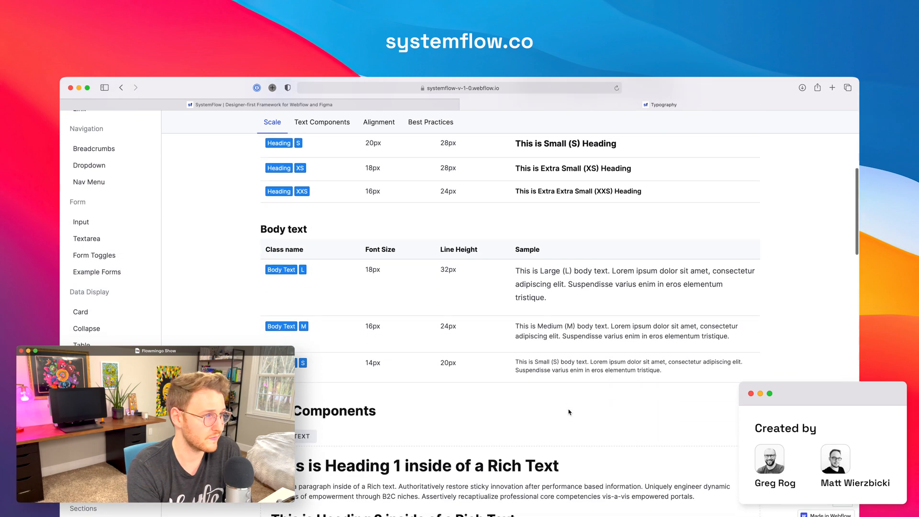
click(321, 121)
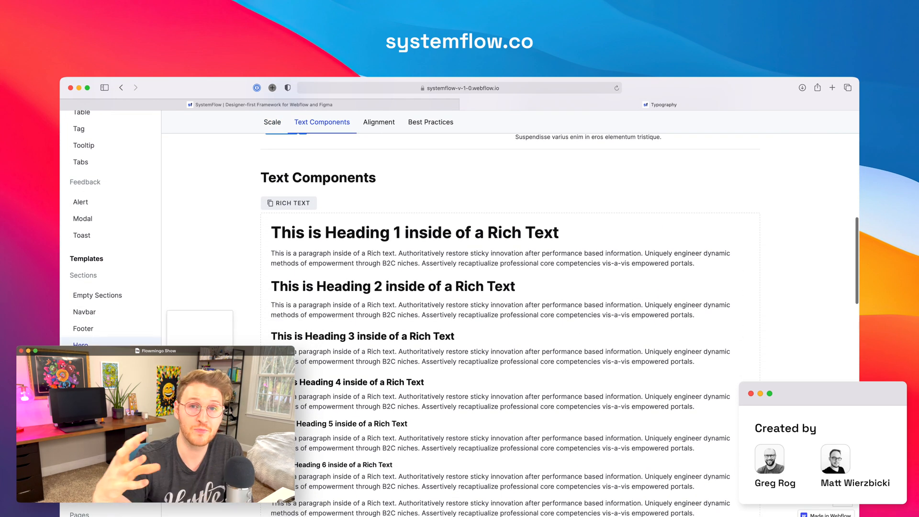
View the Navbar page with its light dropdown preview, then scroll through Footer and Hero.
click(85, 313)
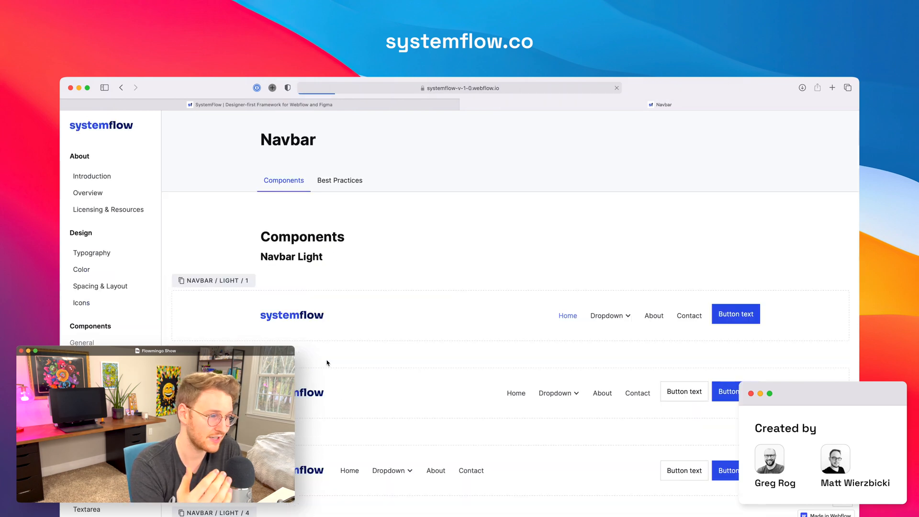
click(610, 315)
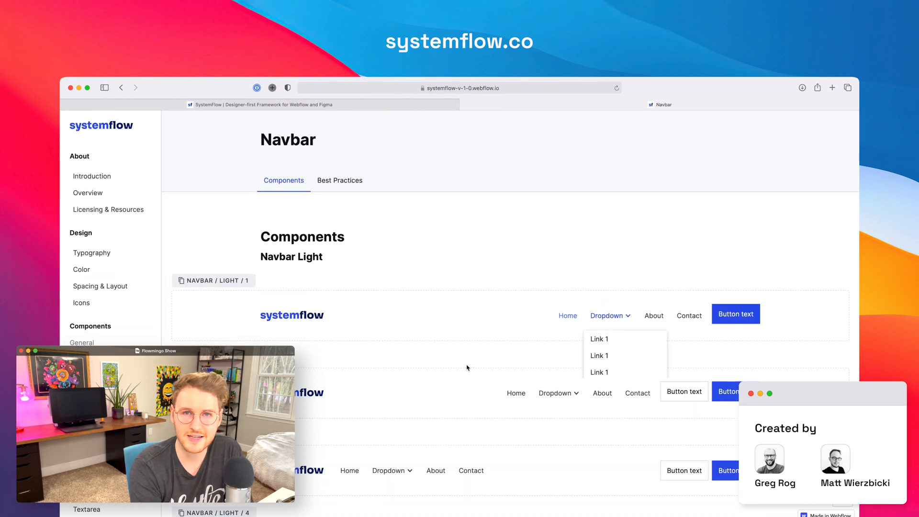
scroll(down, 3)
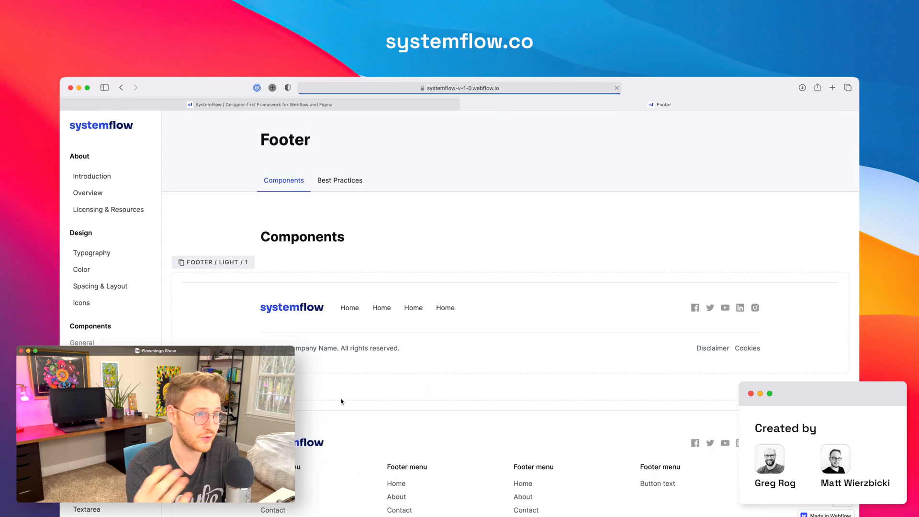
scroll(down, 3)
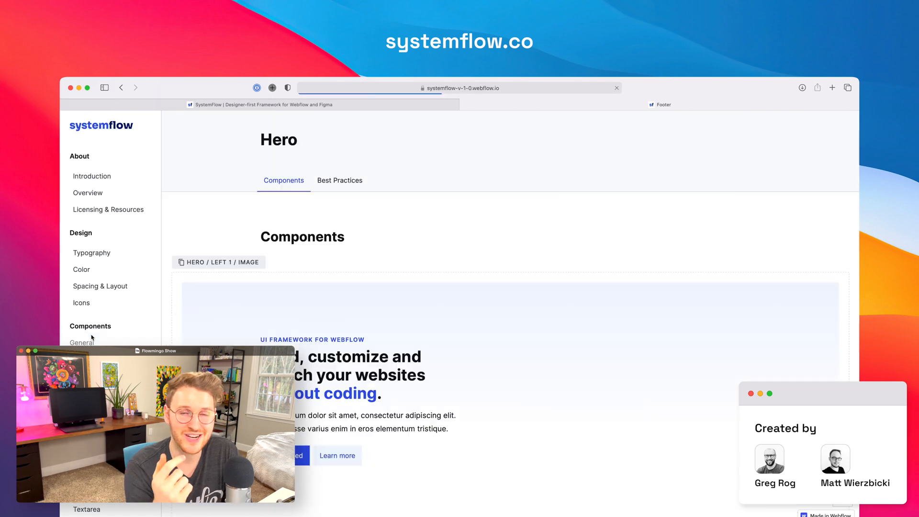
scroll(down, 3)
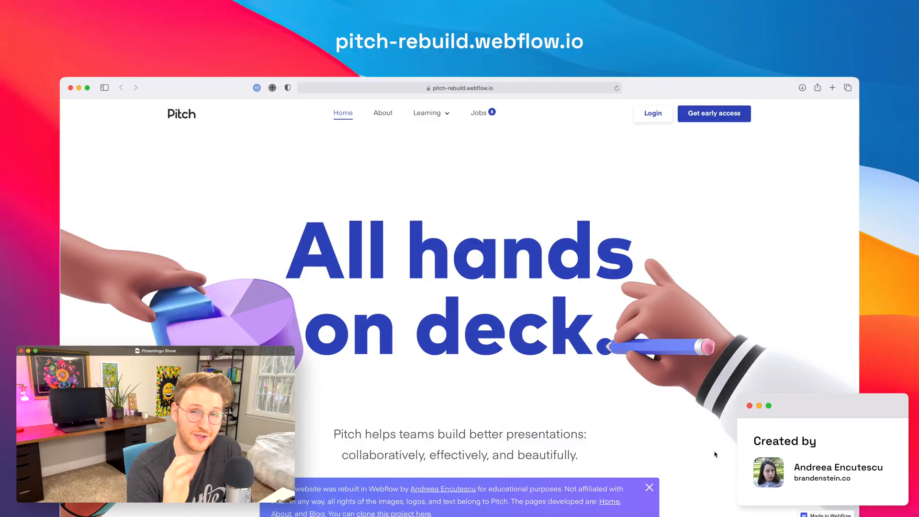
Browse down the pitch-rebuild.webflow.io home page through its feature sections.
scroll(down, 3)
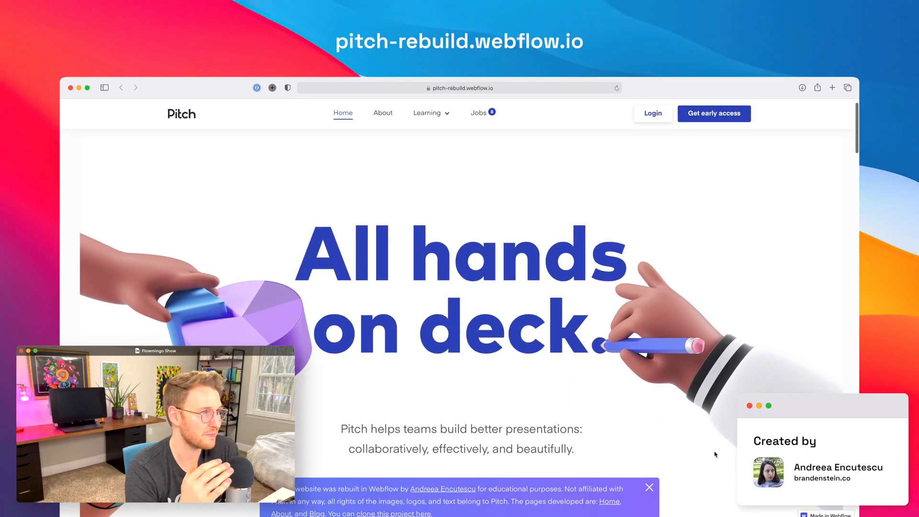
scroll(down, 3)
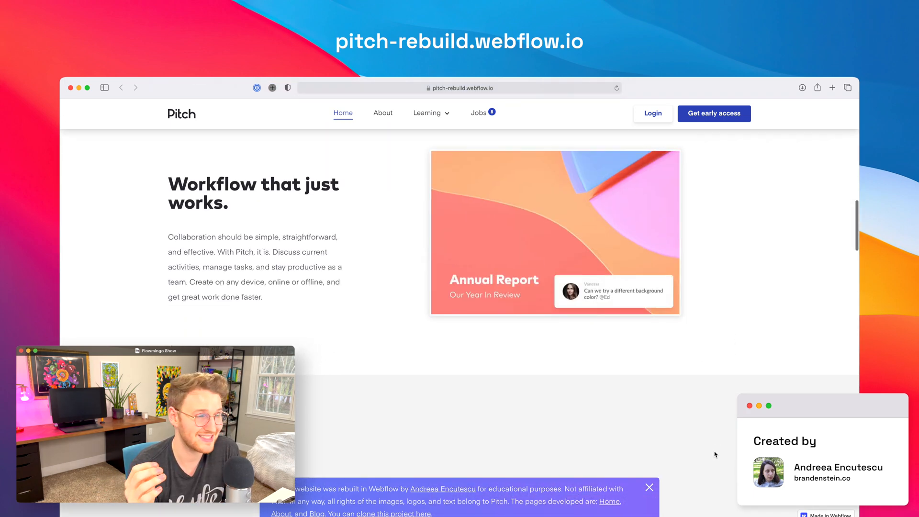
scroll(down, 3)
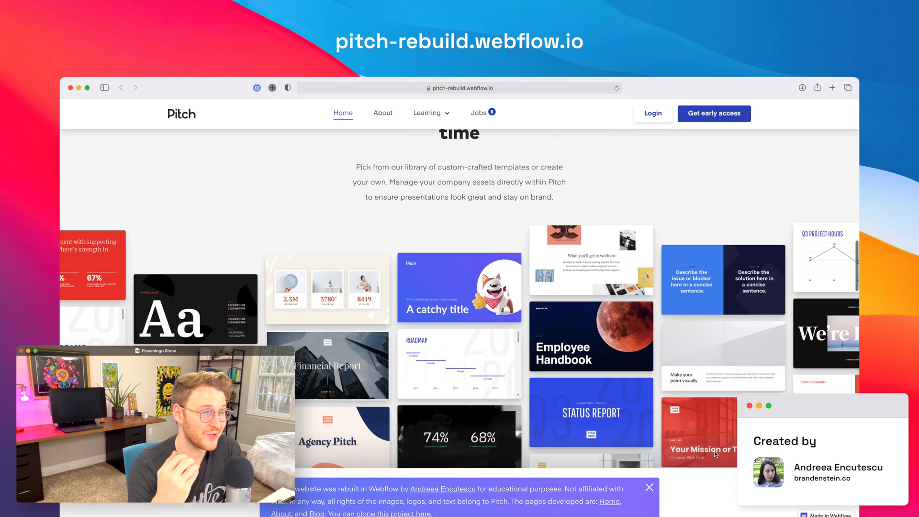
scroll(down, 3)
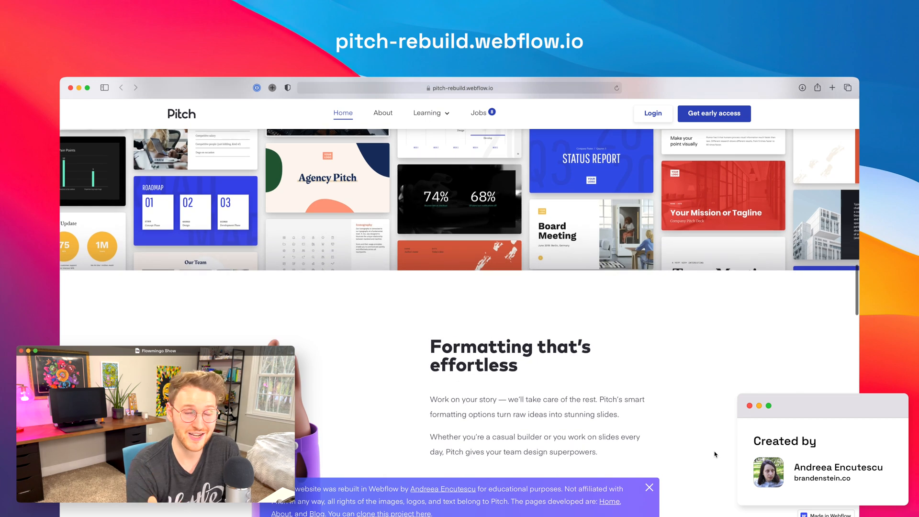
scroll(down, 3)
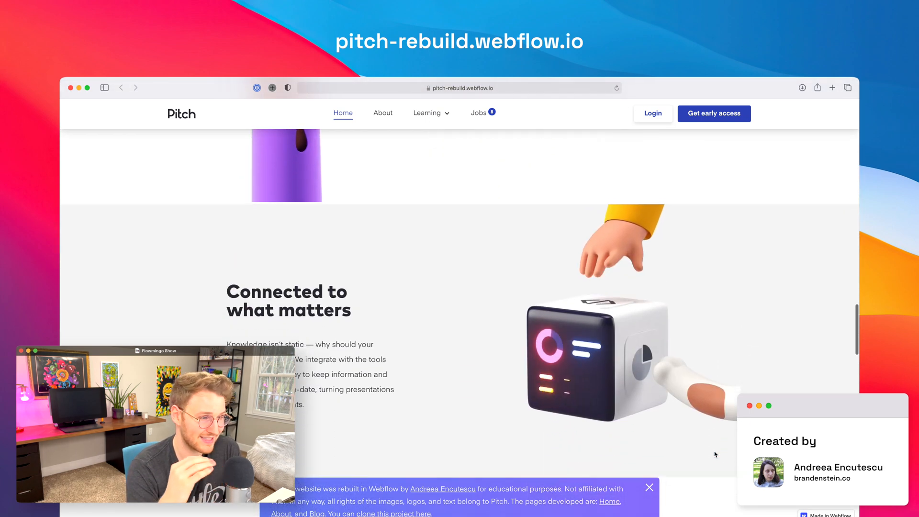
scroll(down, 3)
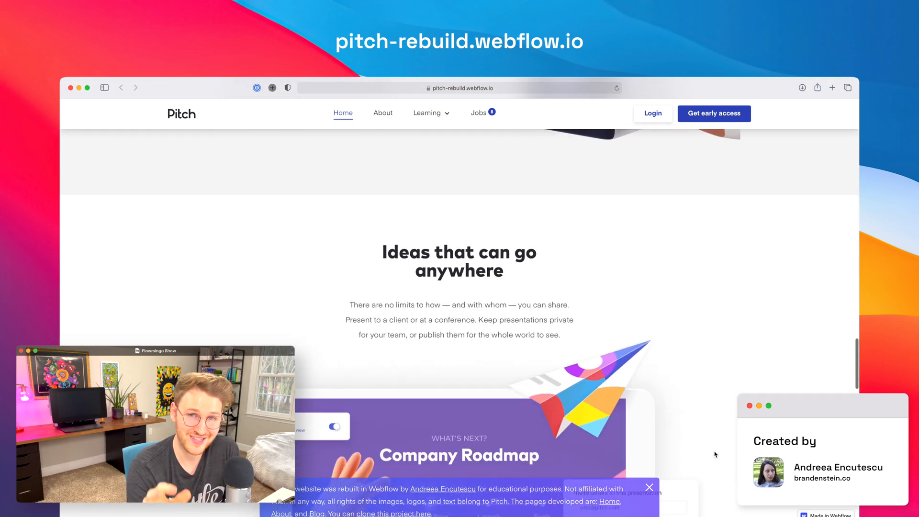
scroll(down, 3)
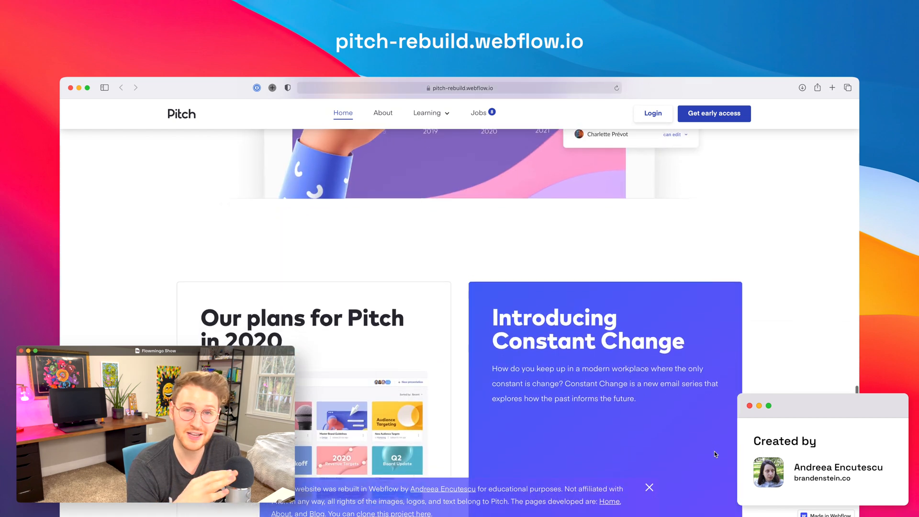
scroll(down, 3)
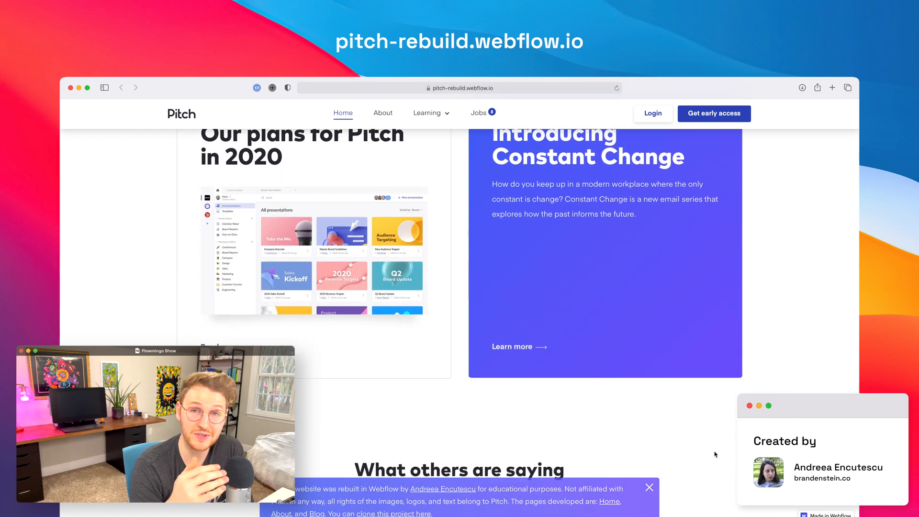
scroll(down, 3)
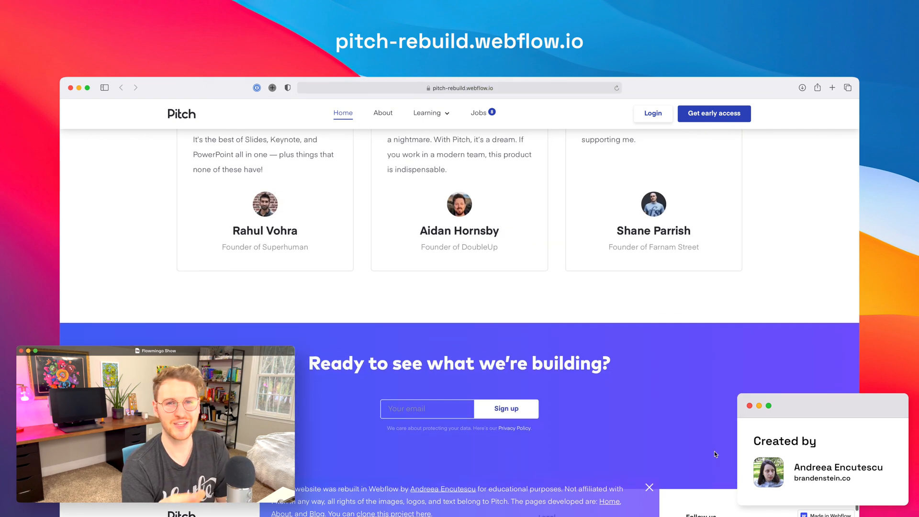
Return to the nav and open the presentation templates for modern teams page via Learning.
scroll(up, 3)
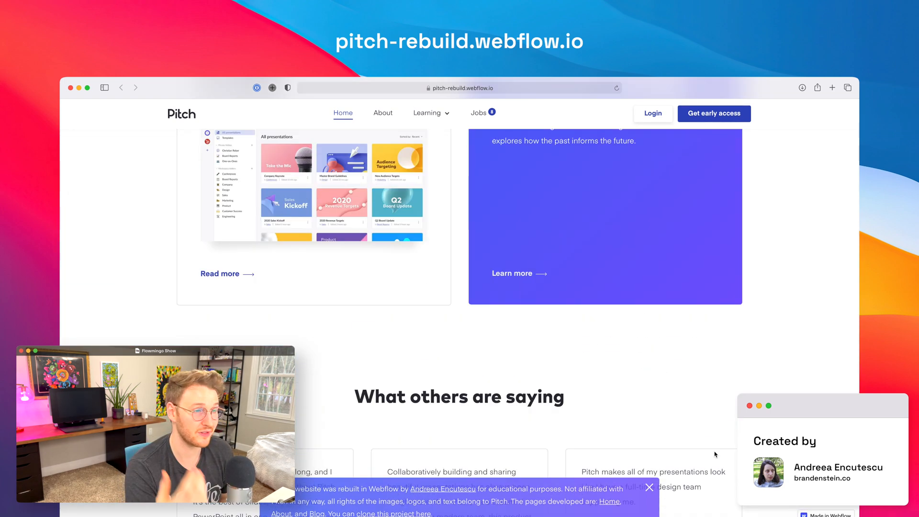
scroll(up, 3)
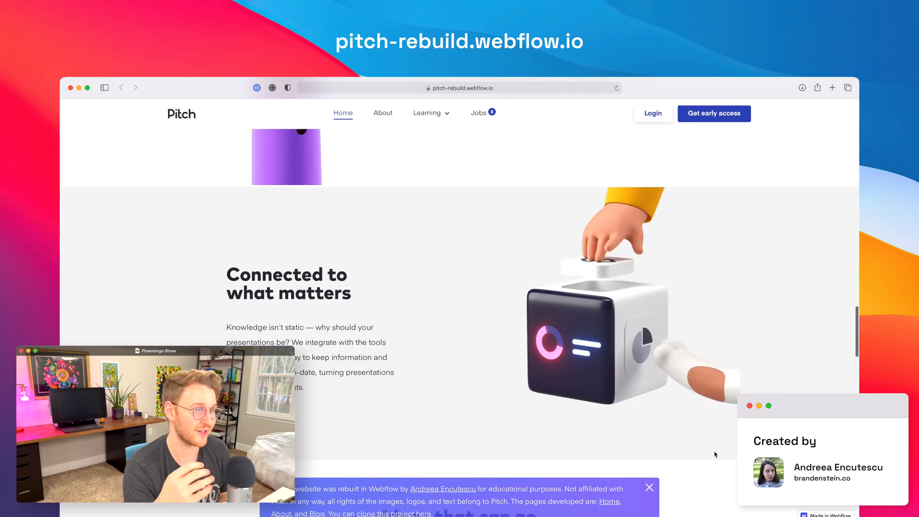
scroll(up, 3)
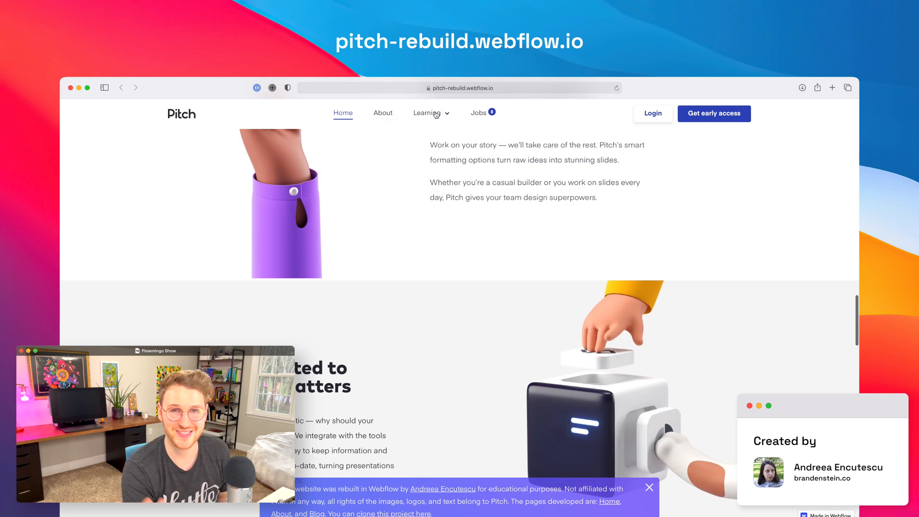
click(427, 113)
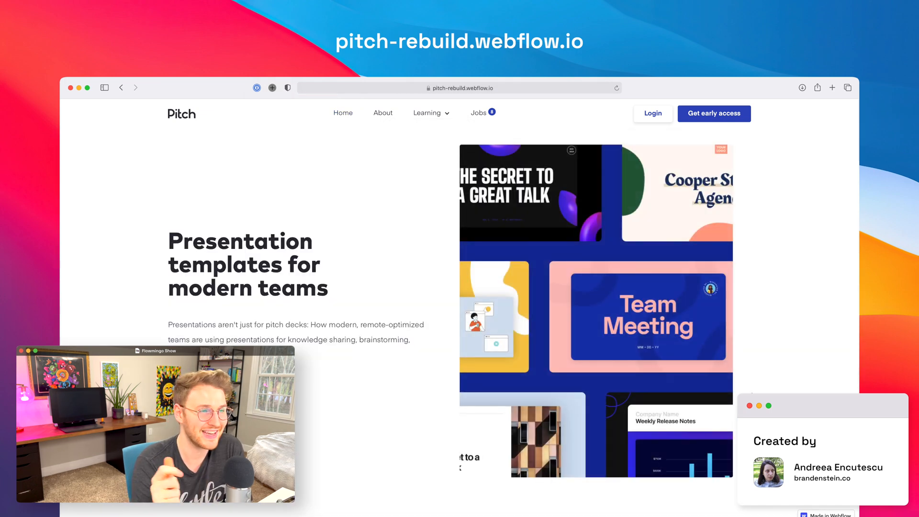
scroll(down, 3)
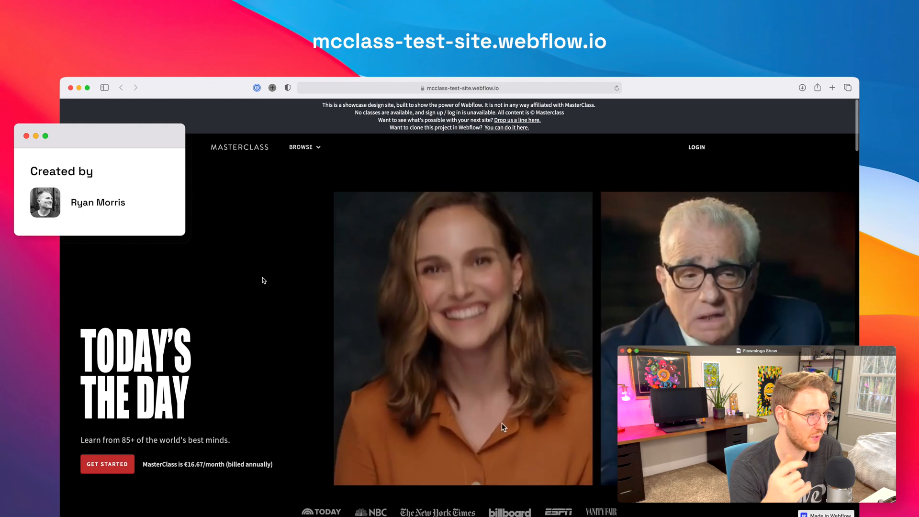
Browse mcclass-test-site.webflow.io past instructors, categories and testimonials to the FAQ section.
scroll(down, 3)
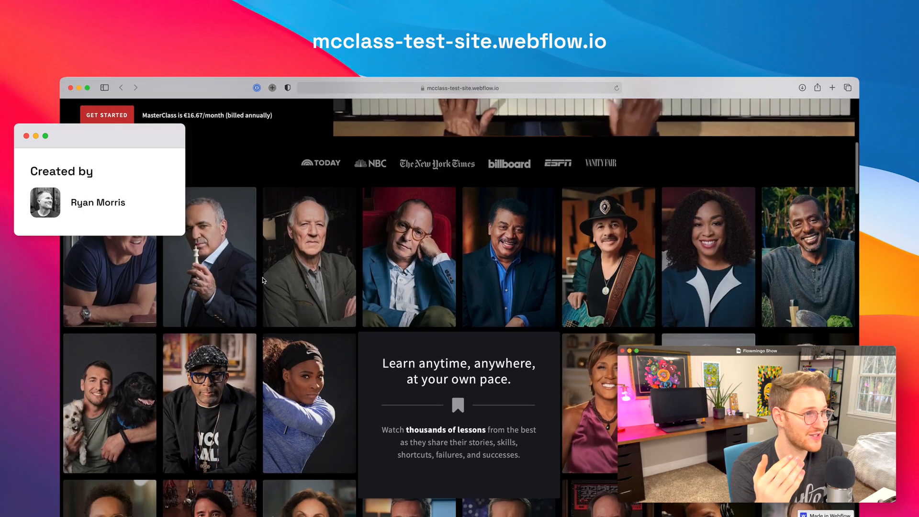
scroll(down, 3)
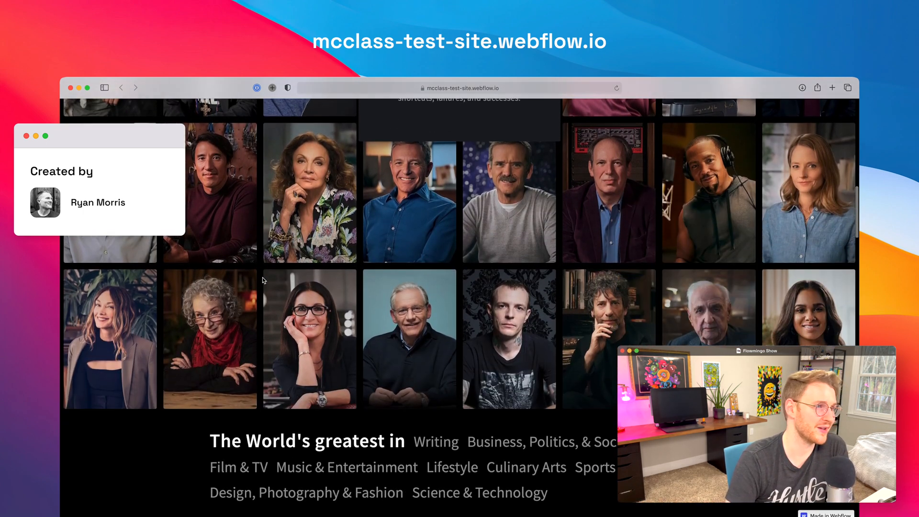
scroll(down, 3)
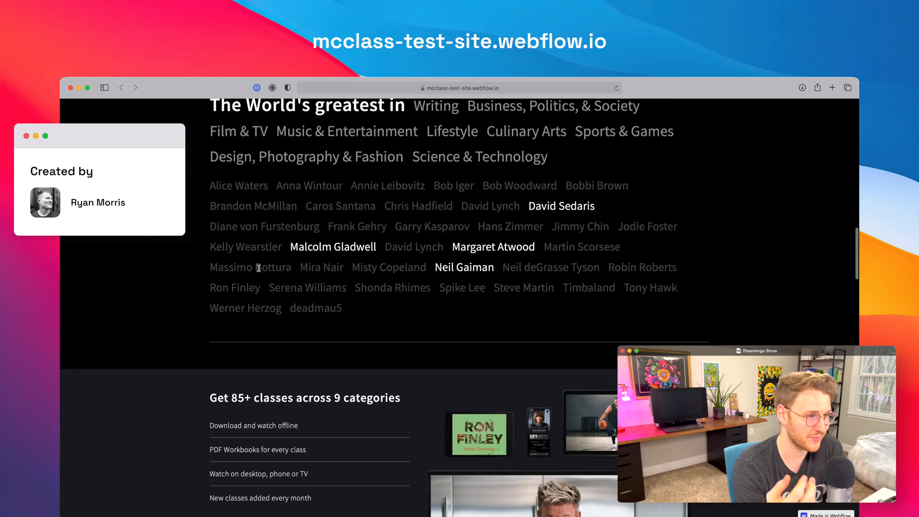
scroll(down, 3)
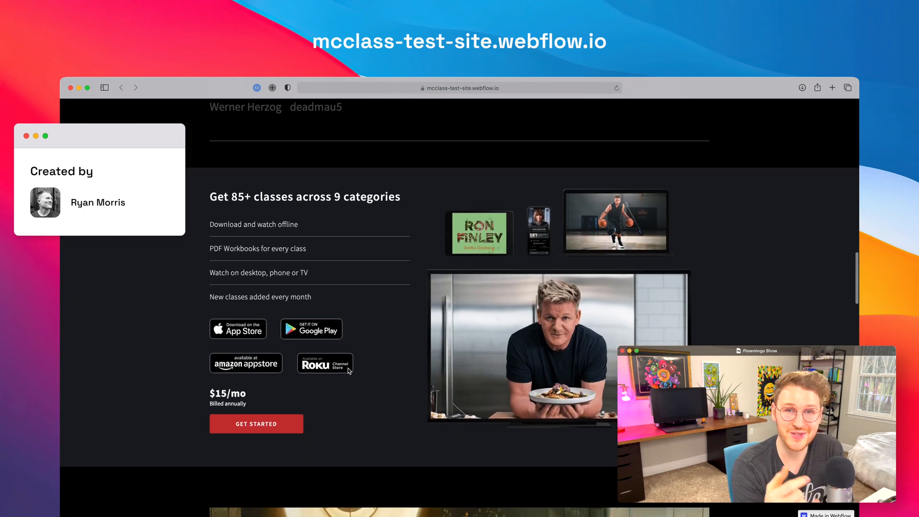
scroll(down, 3)
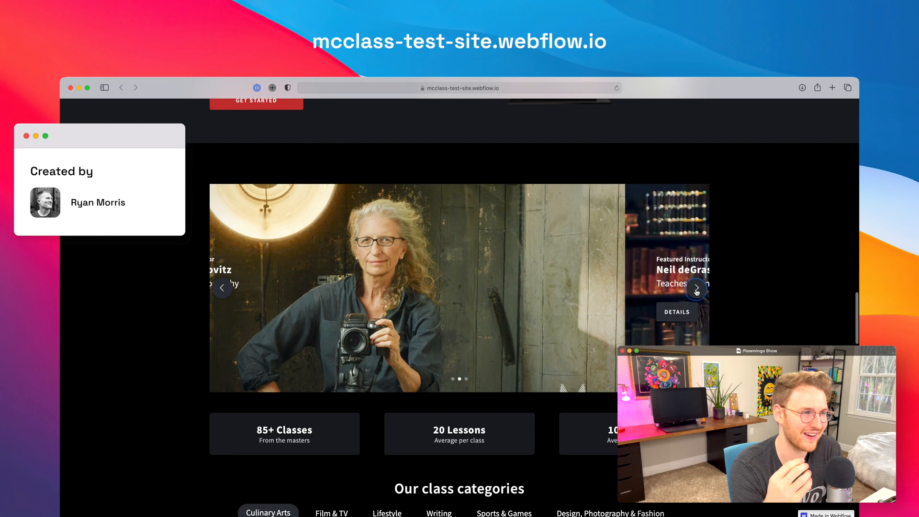
scroll(down, 3)
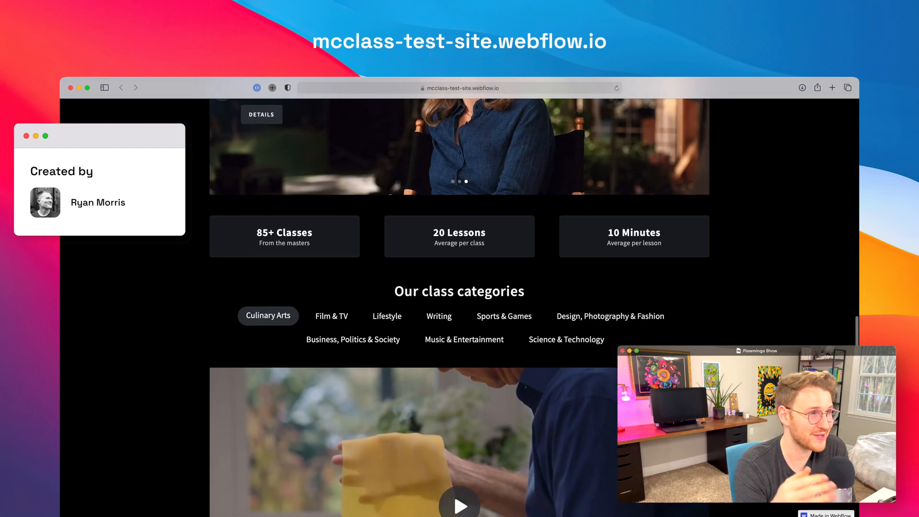
scroll(down, 3)
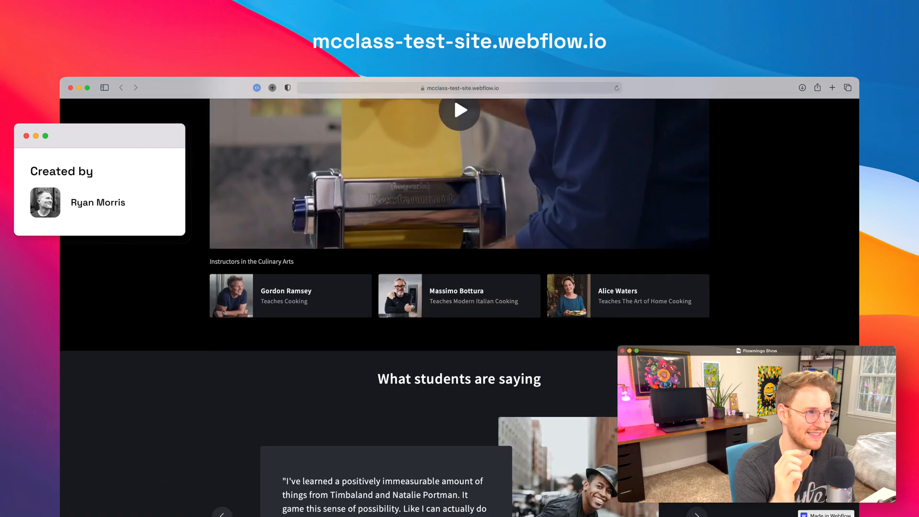
scroll(down, 3)
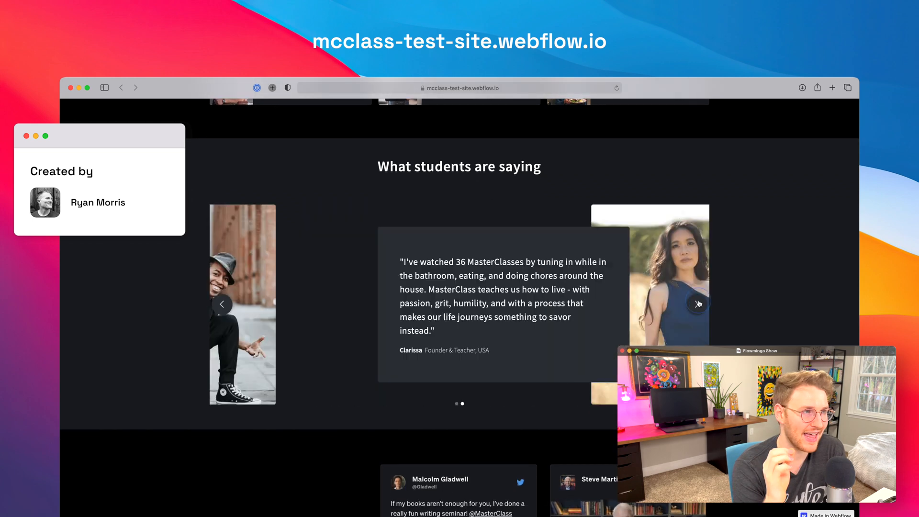
scroll(down, 3)
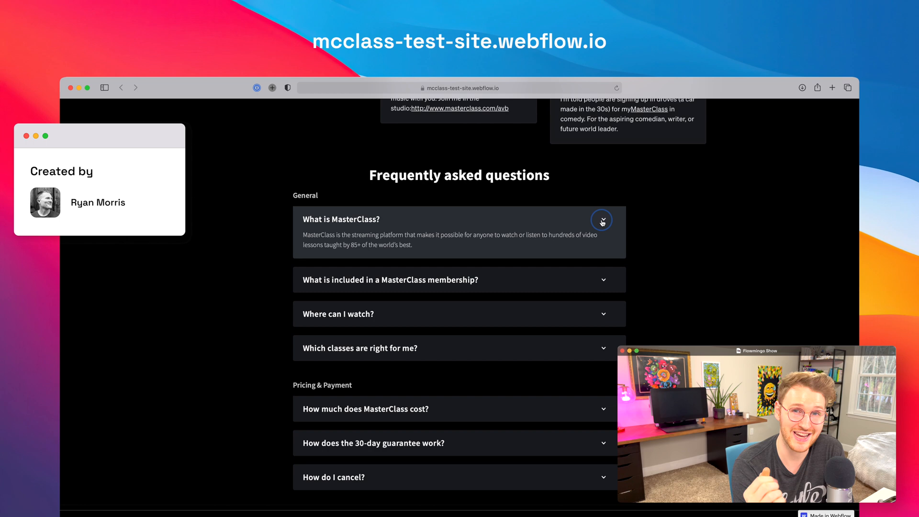
scroll(down, 3)
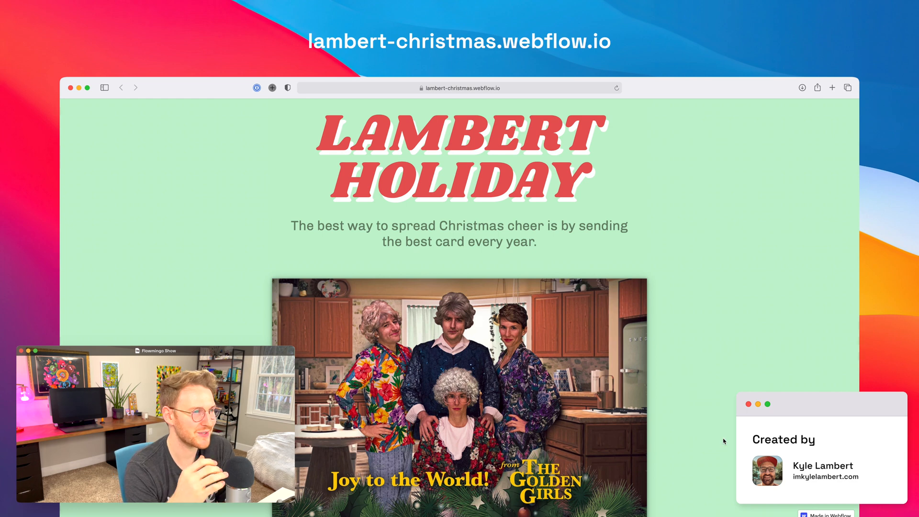
Browse lambert-christmas.webflow.io past the 2019 Golden Girls card down to the 2018 card.
scroll(down, 3)
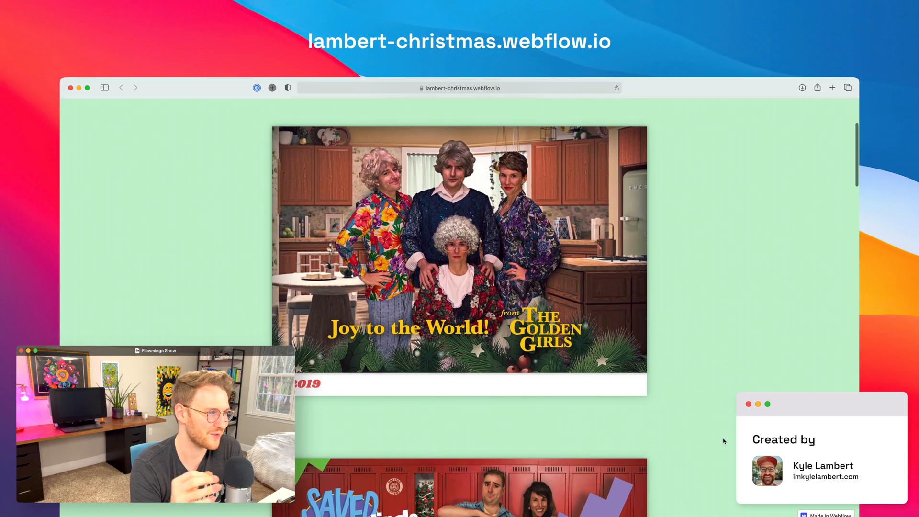
scroll(down, 3)
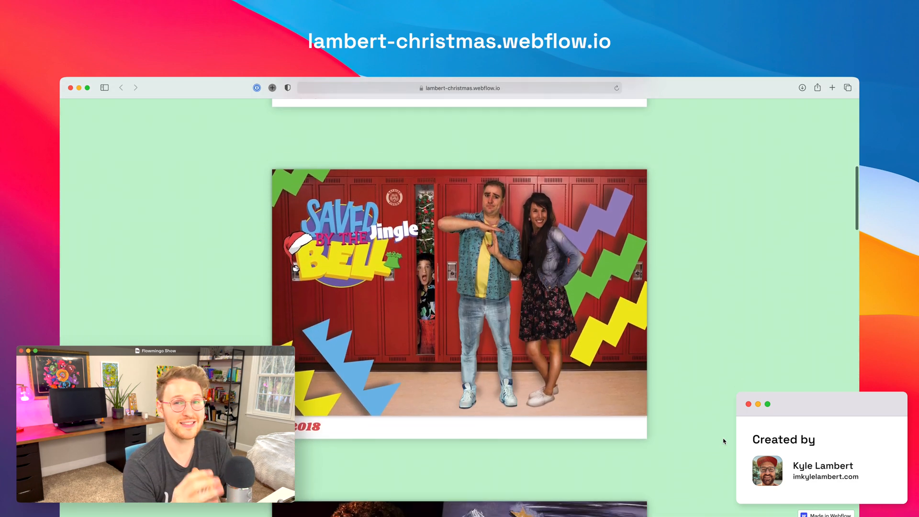
scroll(down, 3)
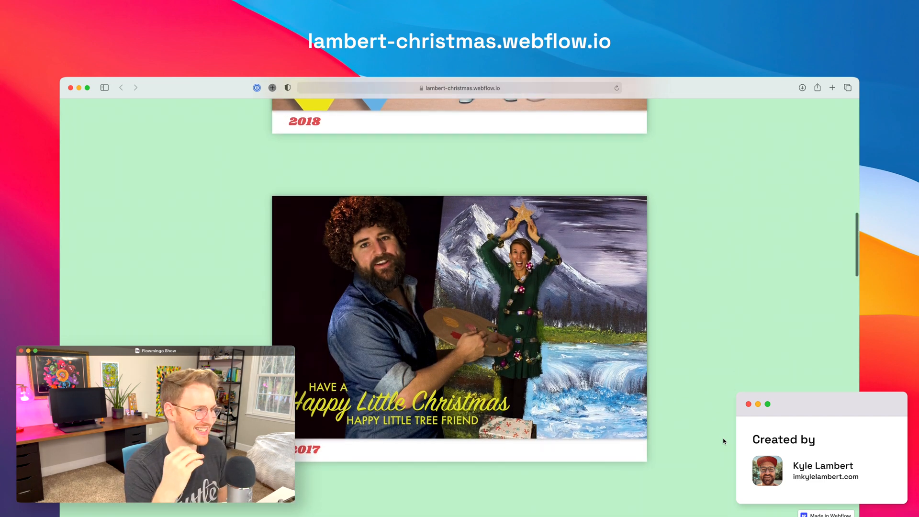
scroll(down, 3)
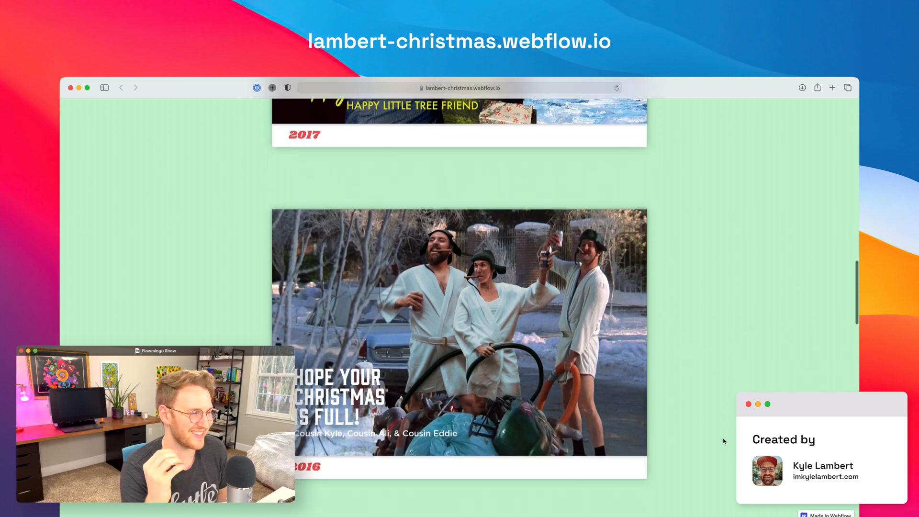
scroll(down, 3)
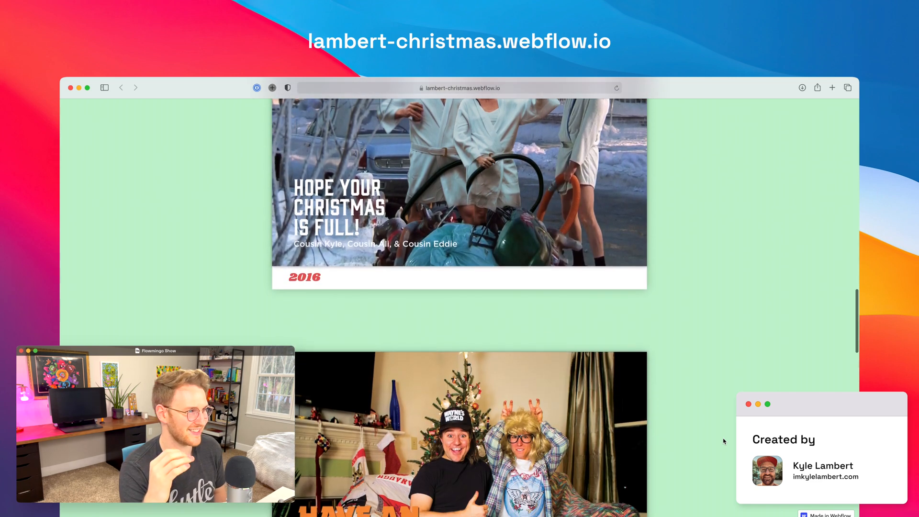
scroll(down, 3)
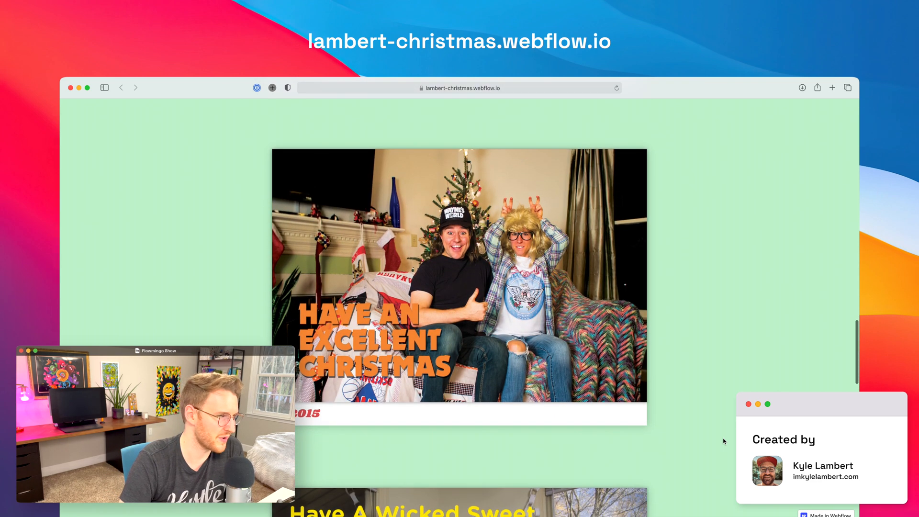
scroll(down, 3)
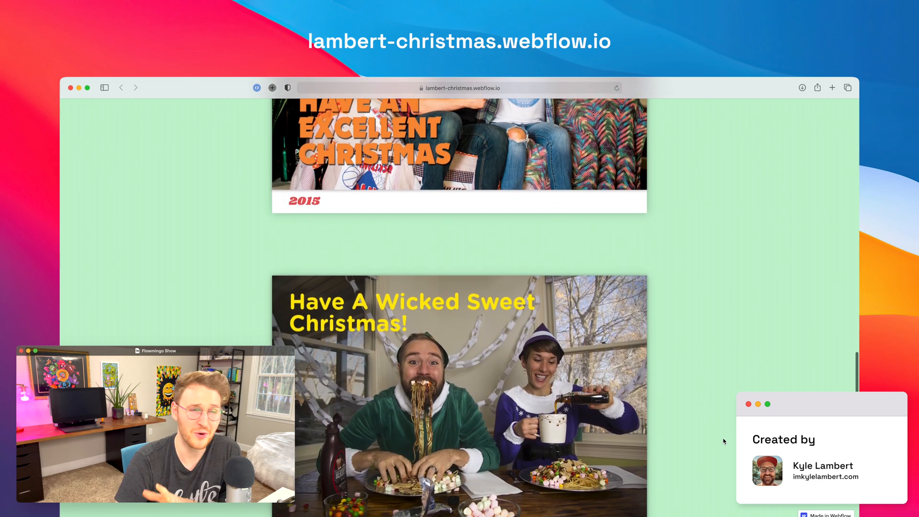
scroll(down, 3)
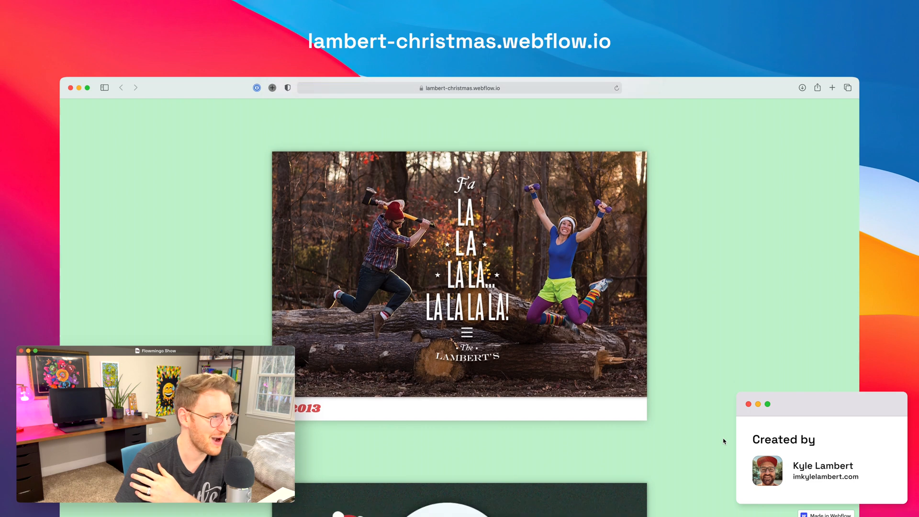
scroll(down, 3)
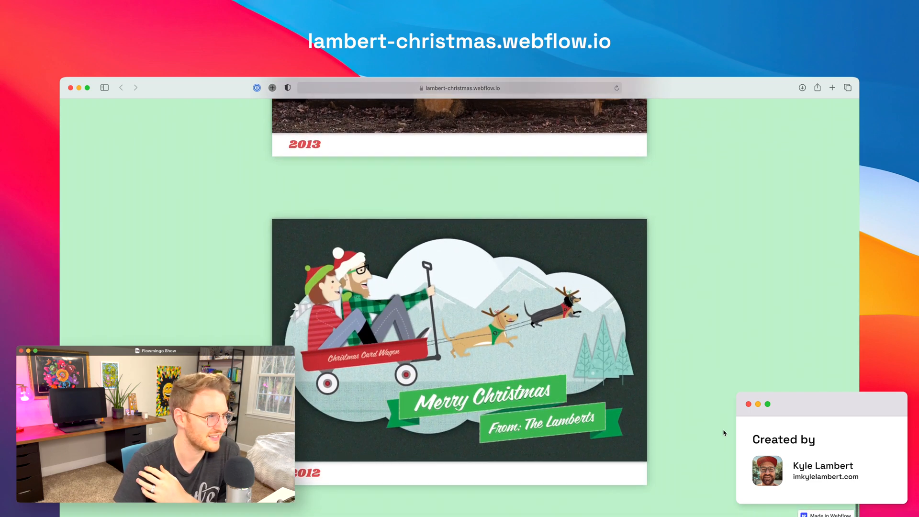
scroll(up, 3)
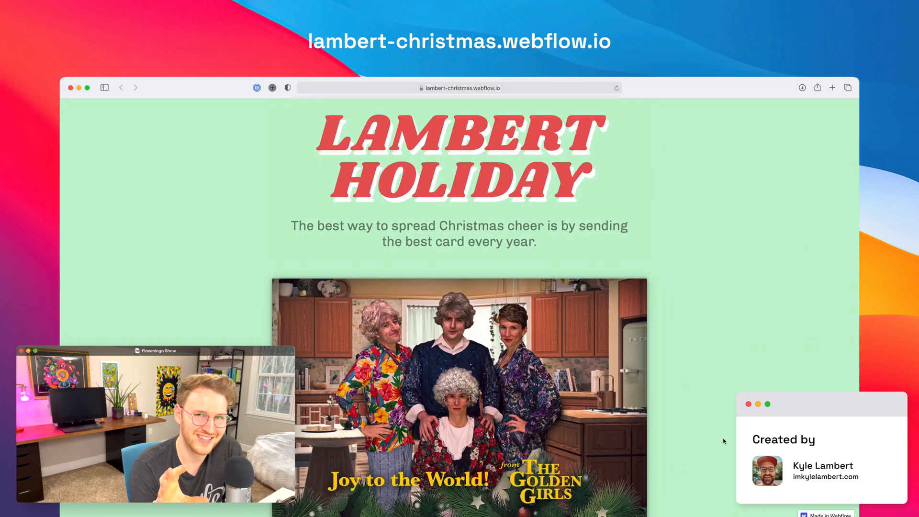
scroll(down, 3)
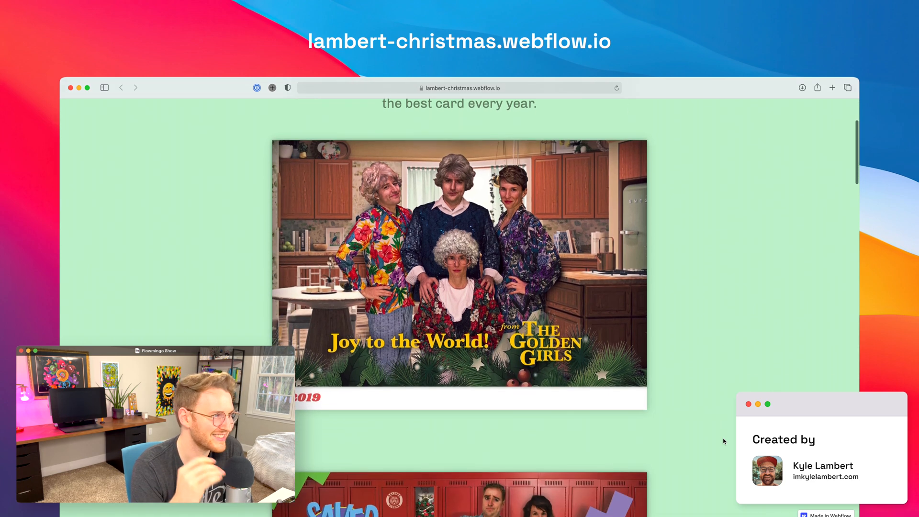
scroll(down, 3)
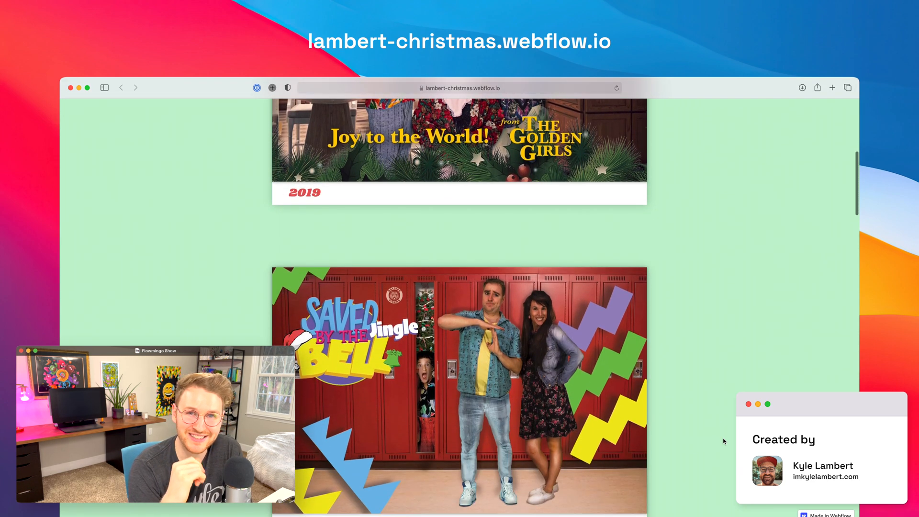
scroll(down, 3)
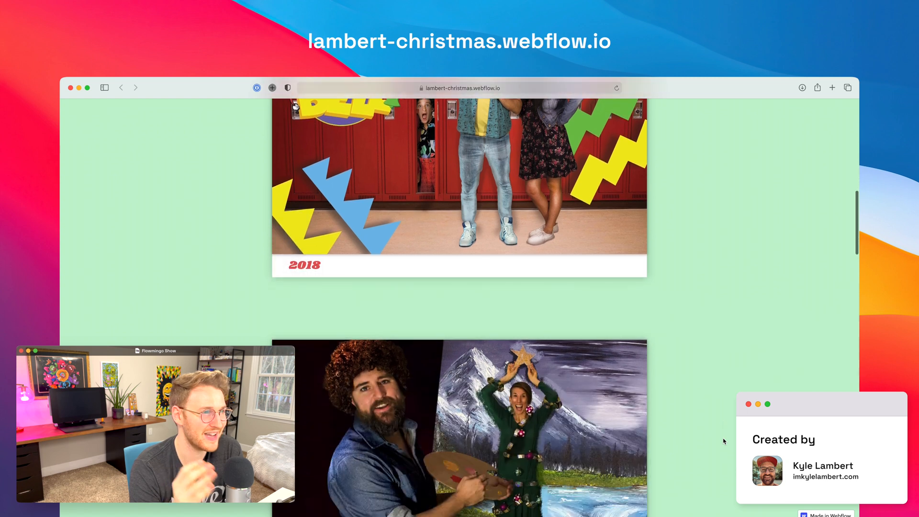
scroll(down, 3)
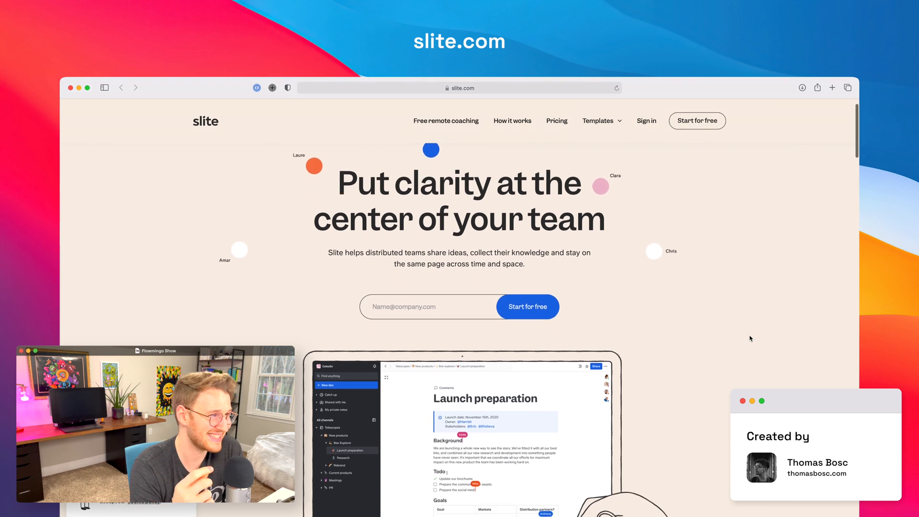
Browse slite.com through testimonials, integrations and templates to the 'Bring clarity to work every day' section.
scroll(down, 3)
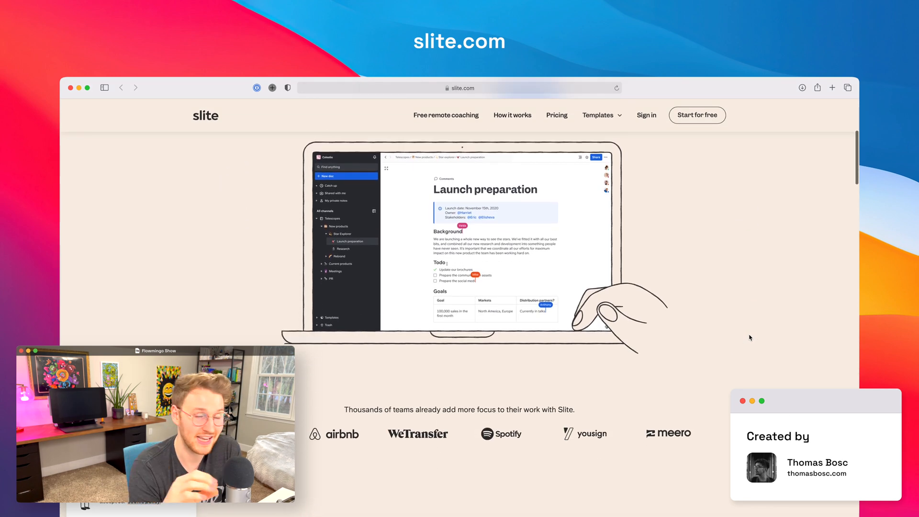
scroll(down, 3)
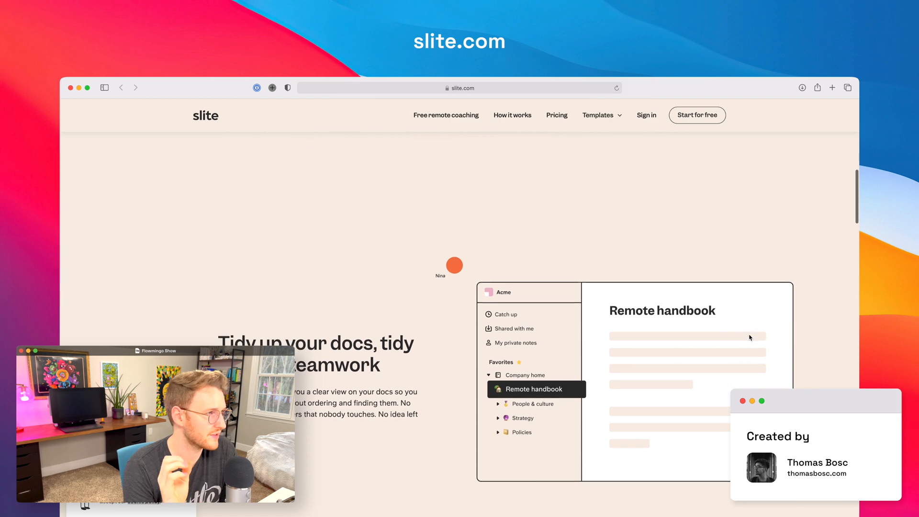
scroll(down, 3)
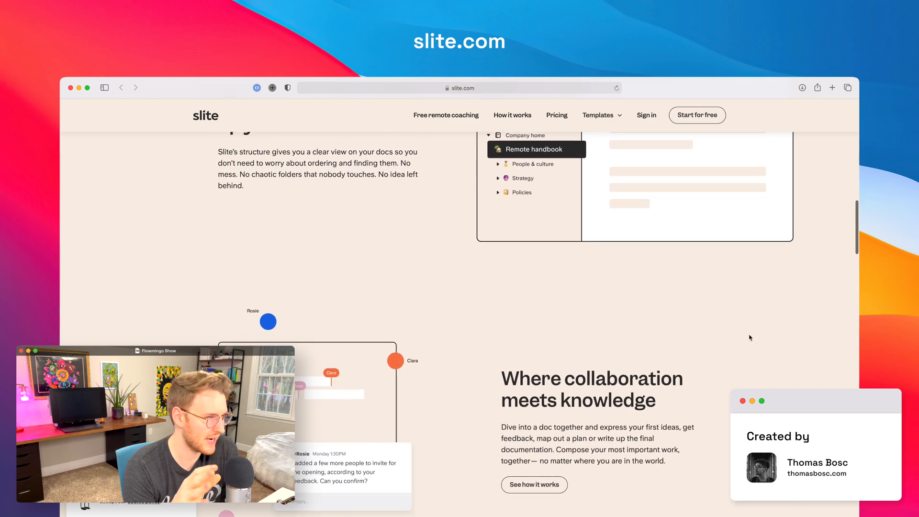
scroll(down, 3)
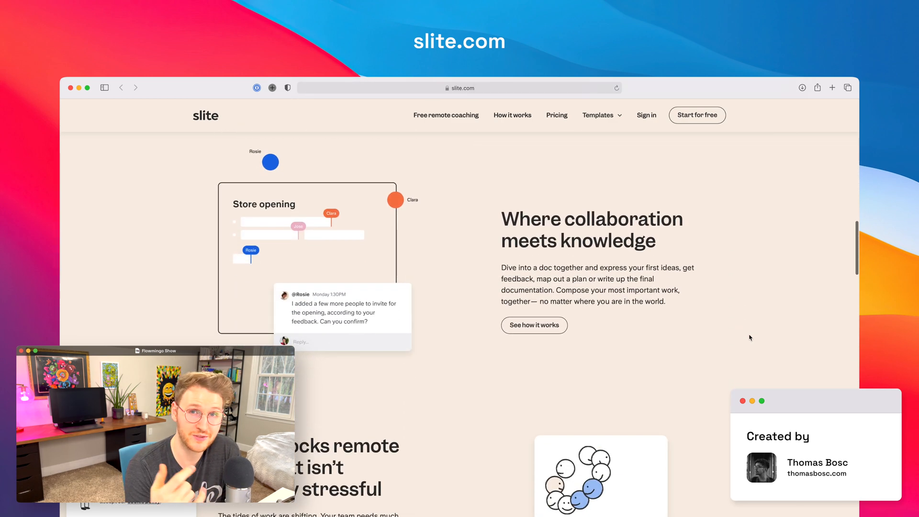
scroll(down, 3)
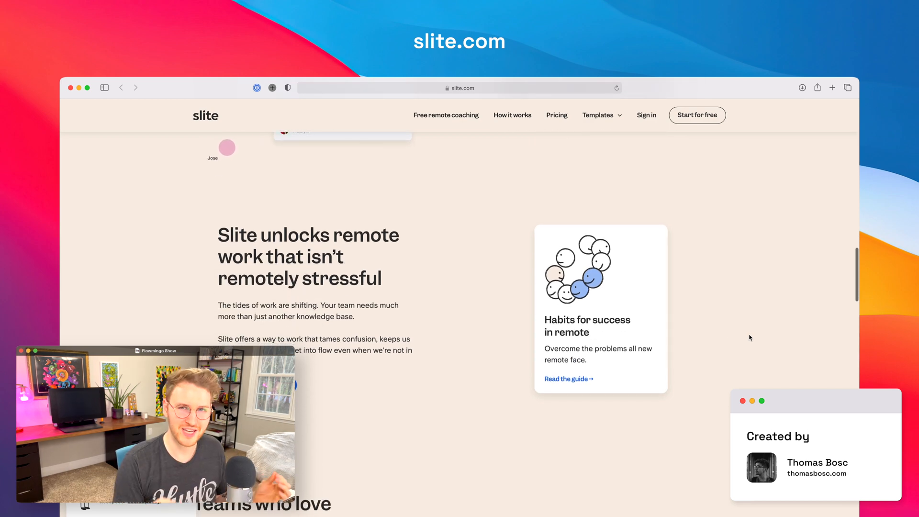
scroll(down, 3)
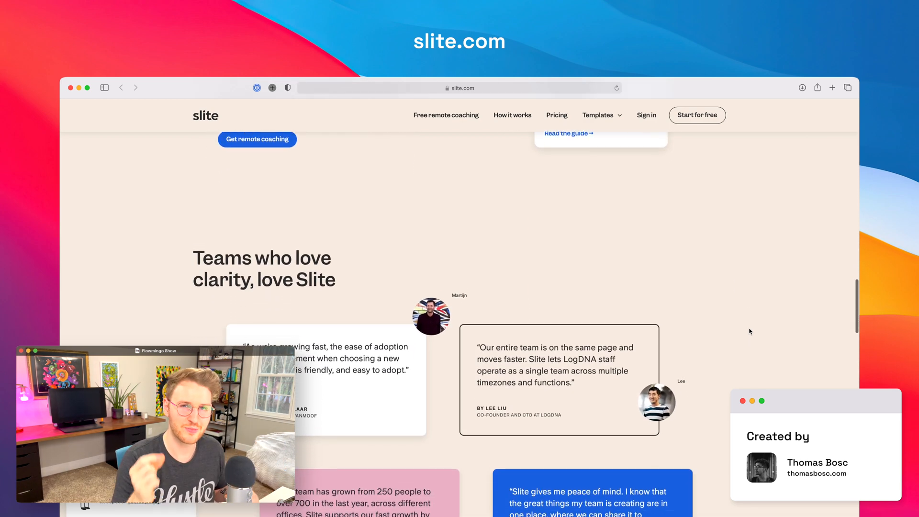
scroll(down, 3)
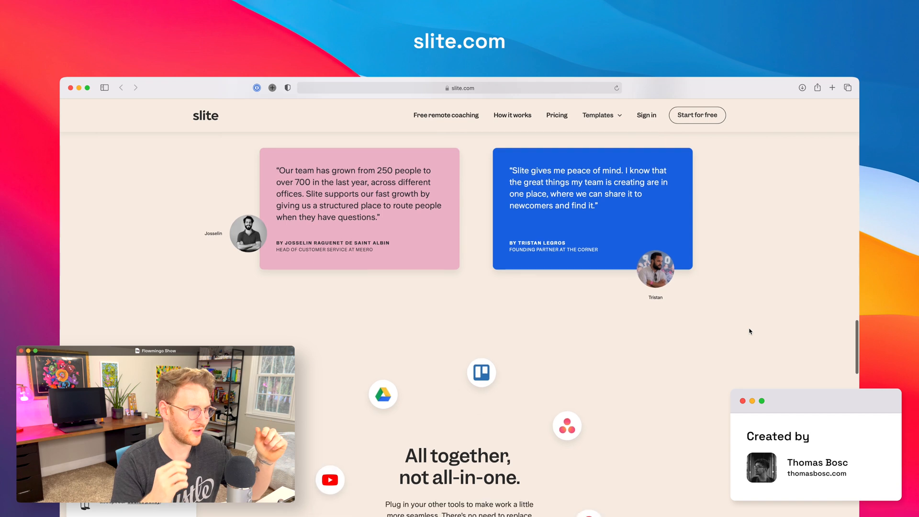
scroll(down, 3)
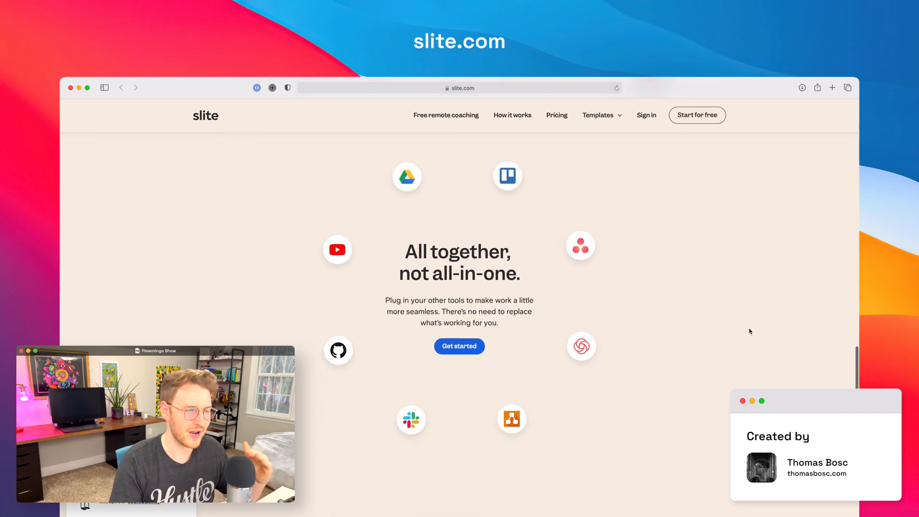
scroll(down, 3)
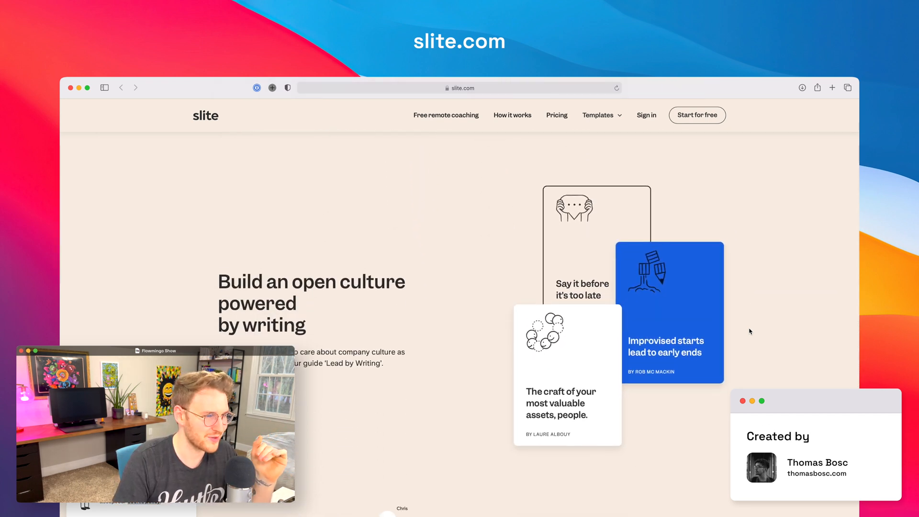
scroll(down, 3)
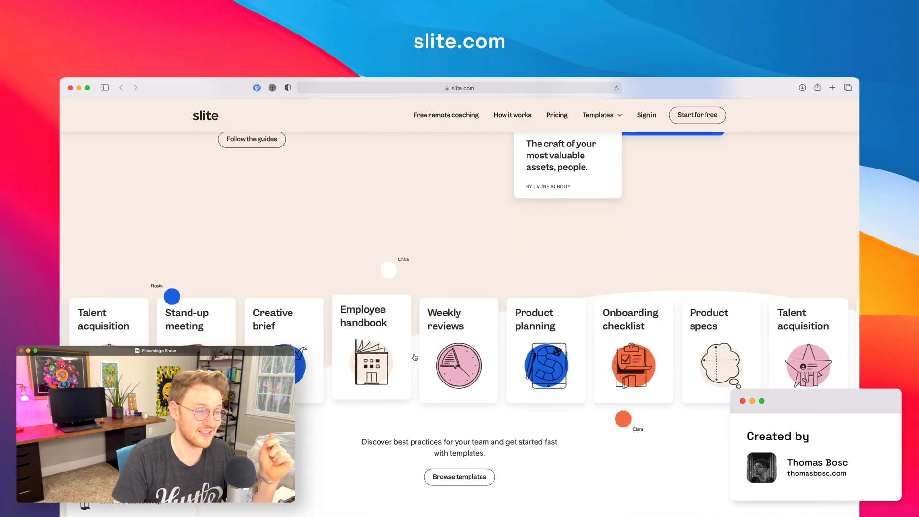
scroll(down, 3)
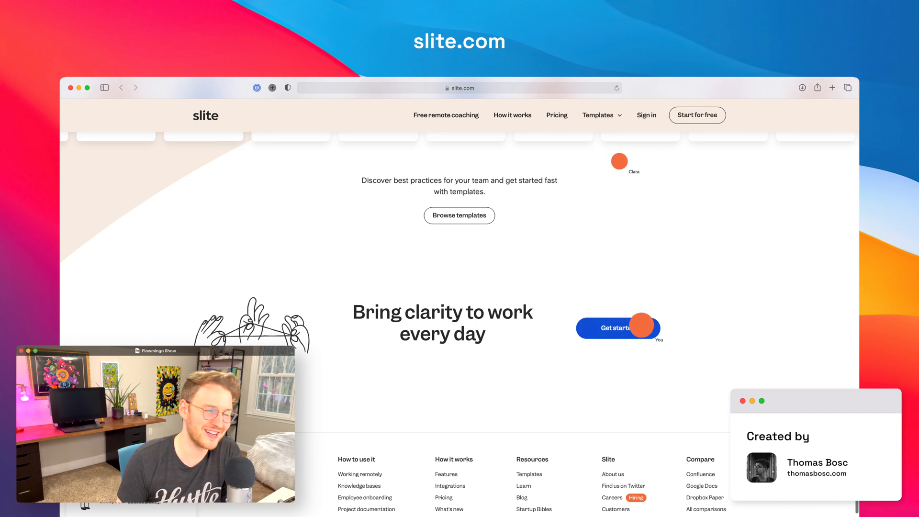
click(461, 88)
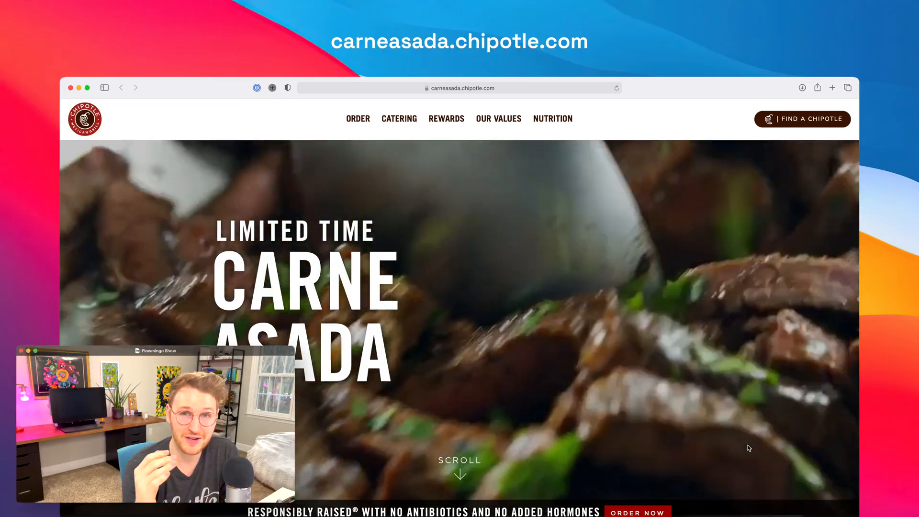
Browse carneasada.chipotle.com past the steak and Quality Over Quantity sections to the cattle-farmer investment section.
scroll(down, 3)
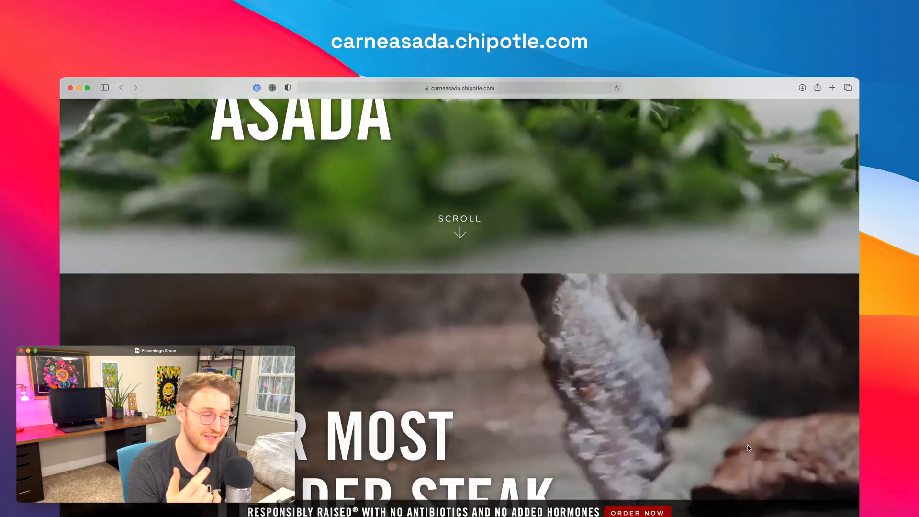
scroll(down, 3)
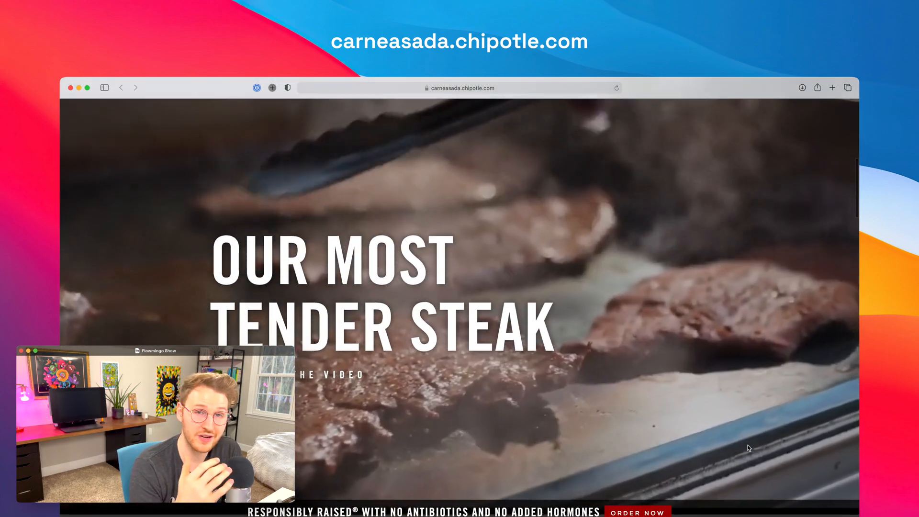
scroll(down, 3)
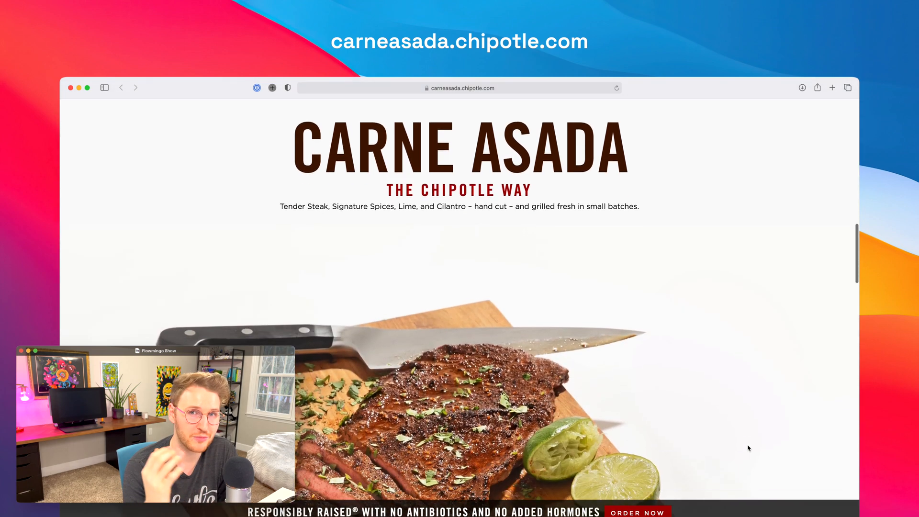
scroll(down, 3)
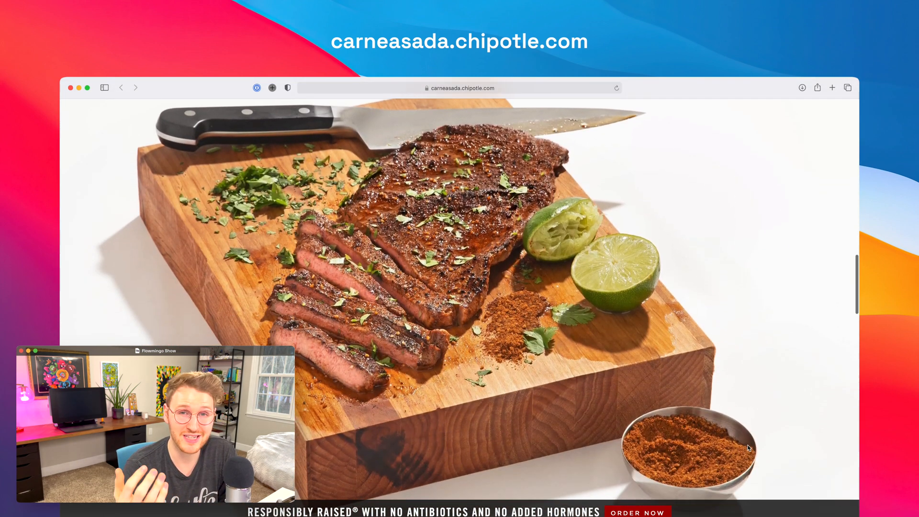
scroll(down, 3)
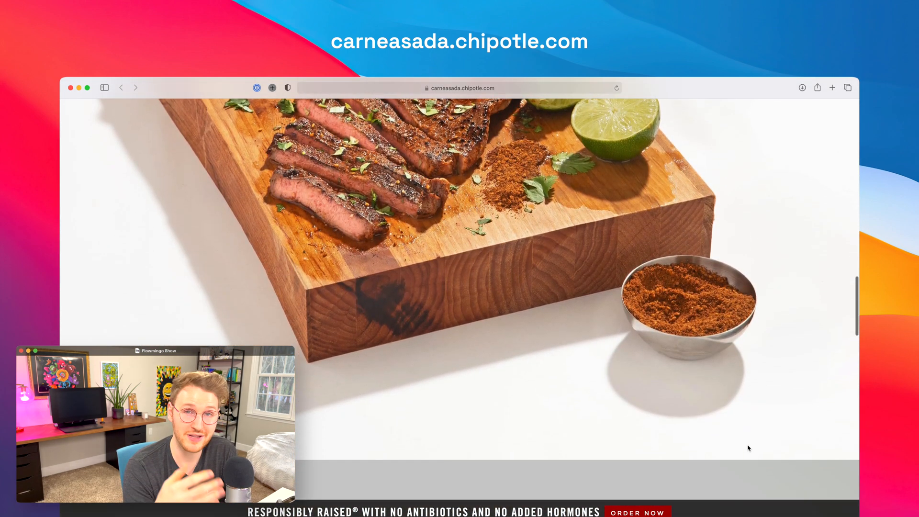
scroll(down, 3)
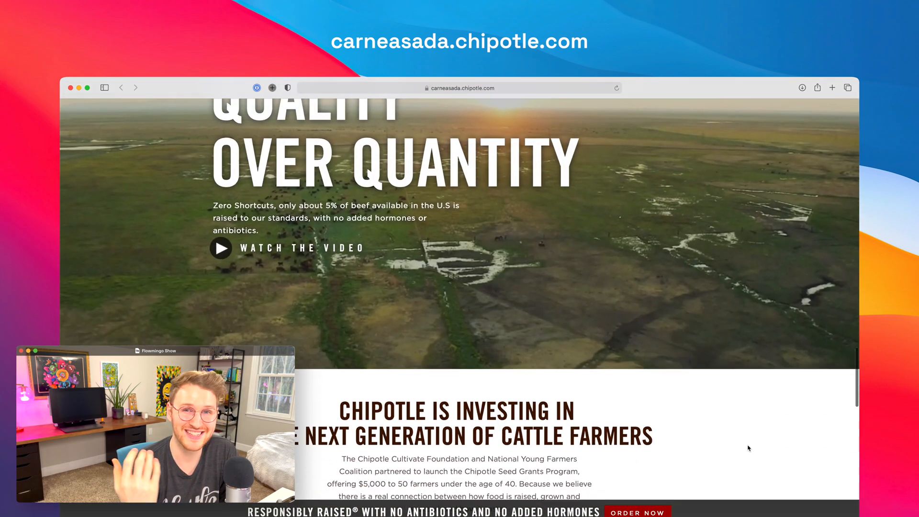
scroll(down, 3)
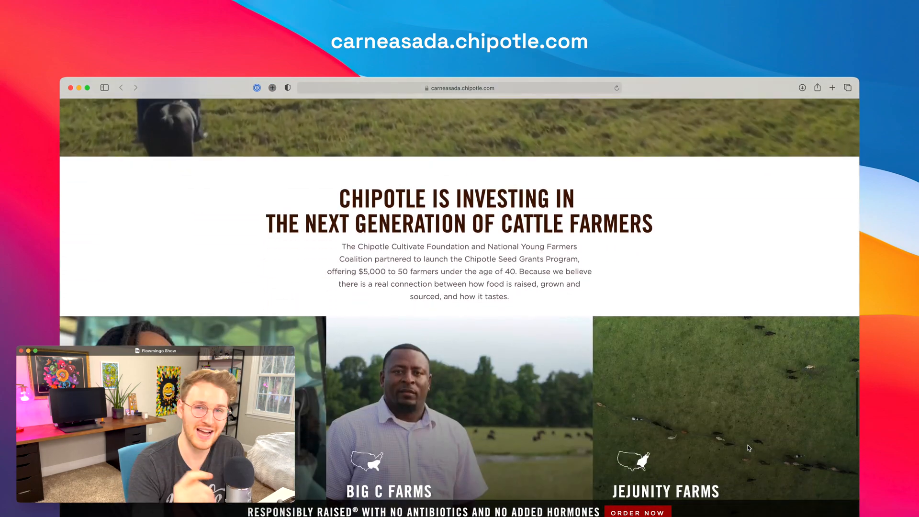
scroll(down, 3)
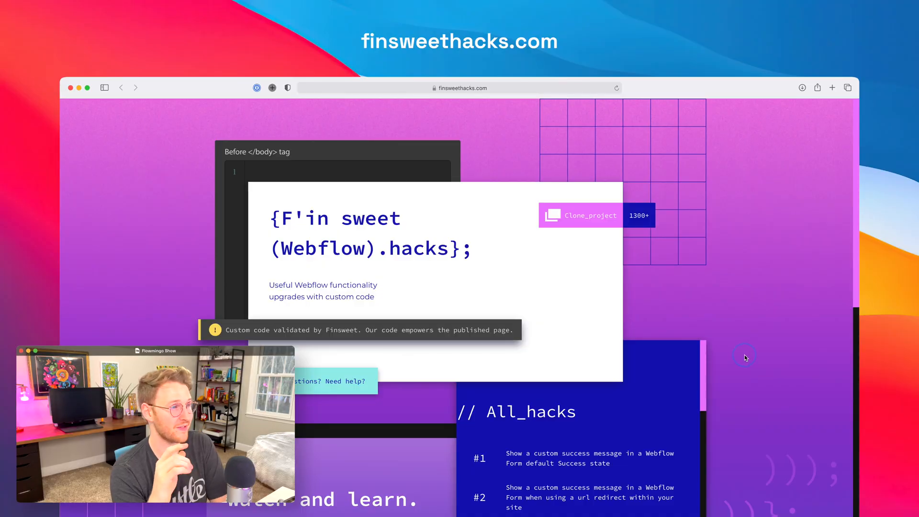
Browse finsweethacks.com down to the community testimonial and Subscribe section, then back to the hero.
scroll(down, 3)
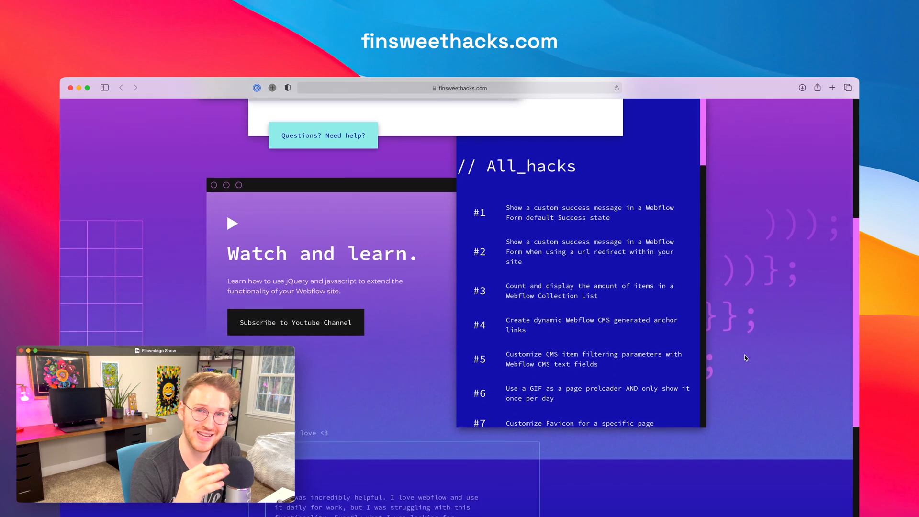
scroll(down, 3)
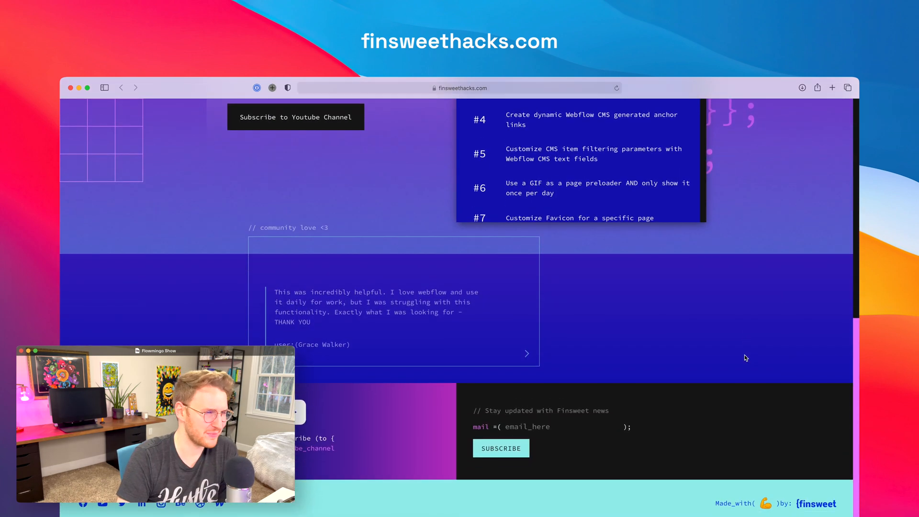
scroll(up, 3)
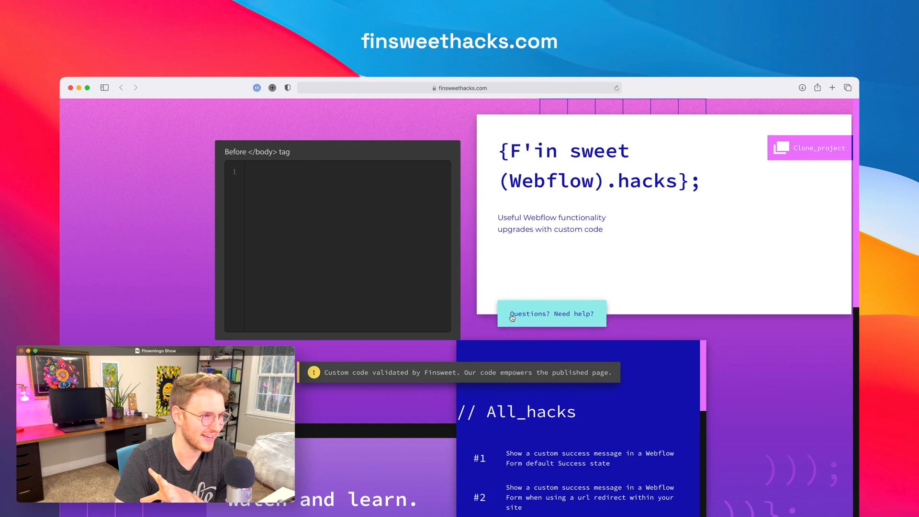
View Hack #8, the 404 instant redirect to homepage, down to its YouTube tutorial video.
scroll(down, 3)
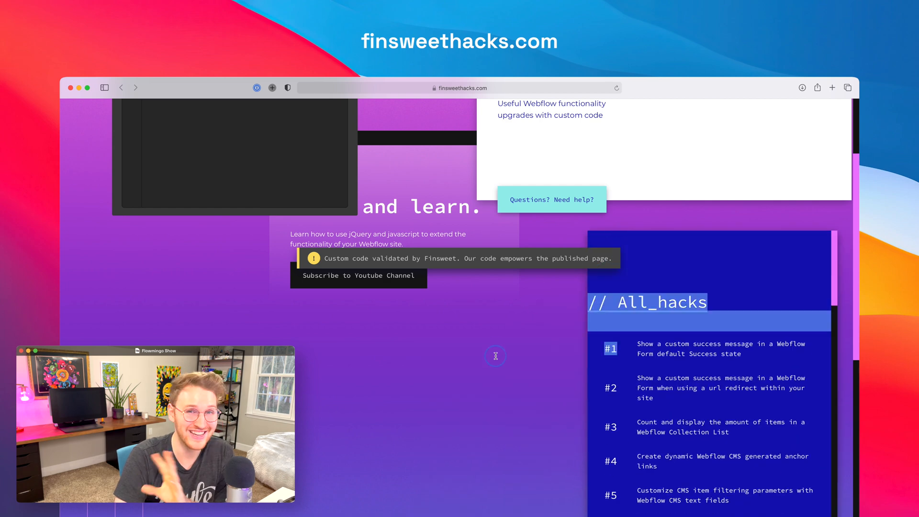
scroll(up, 3)
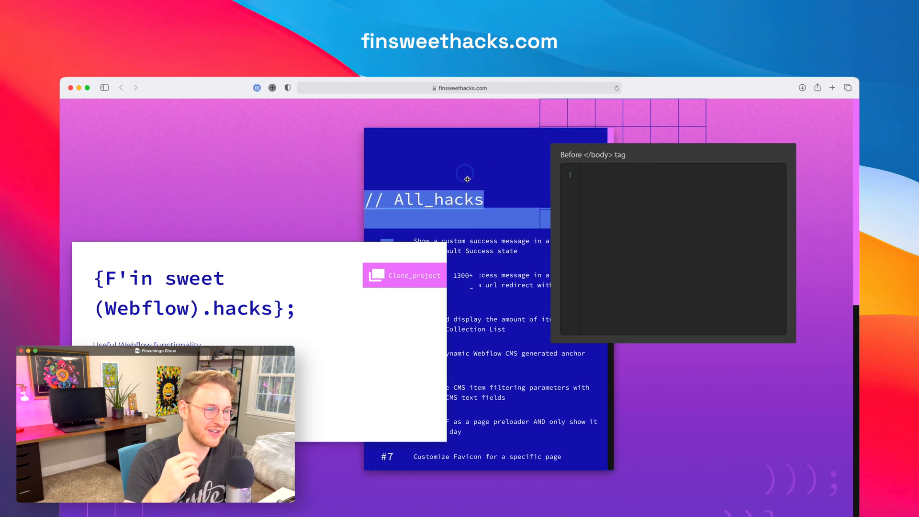
scroll(down, 3)
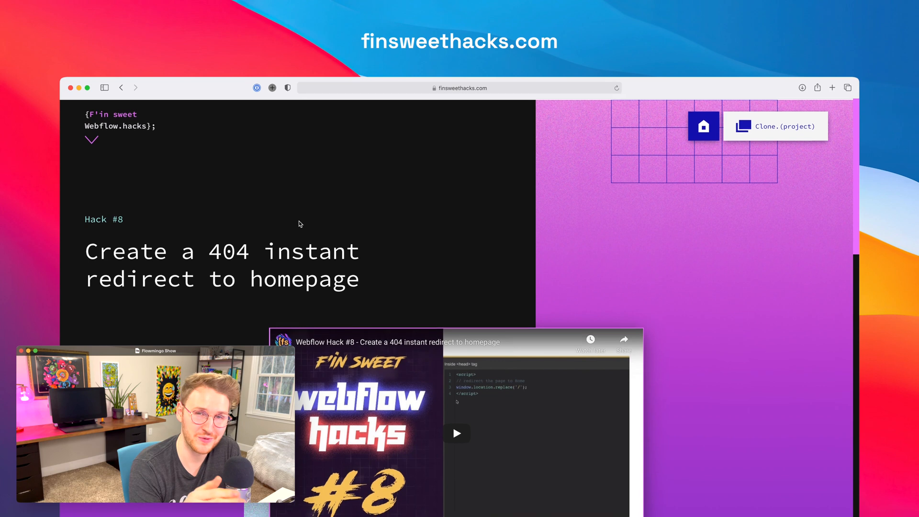
scroll(down, 3)
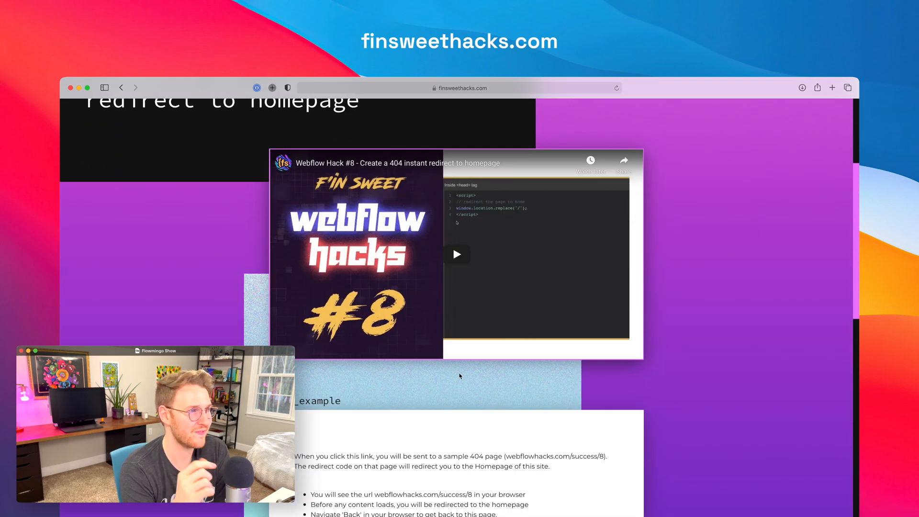